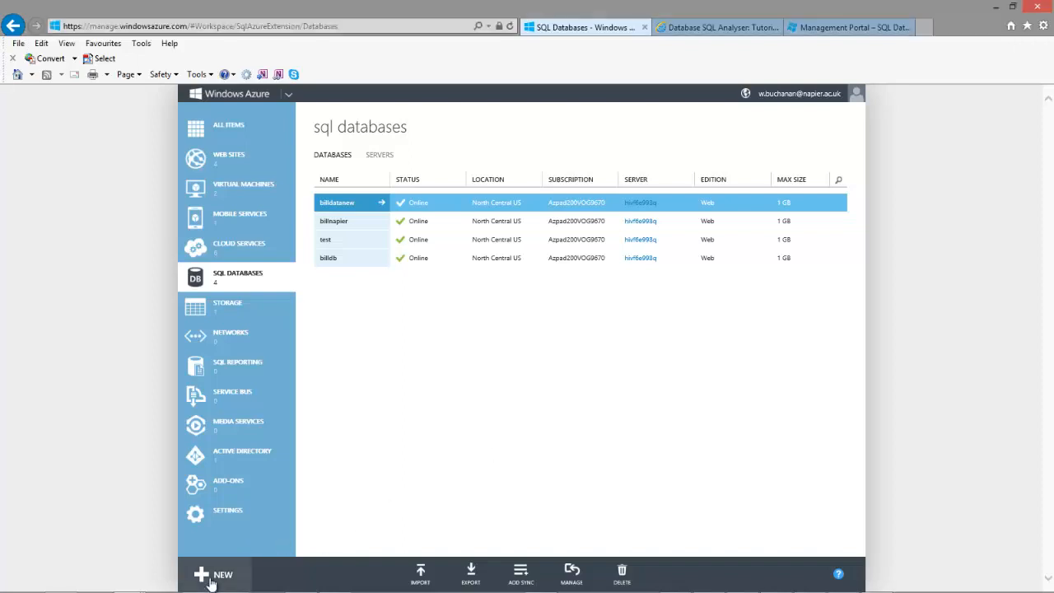
- Quick-create the SQL database 'billtest2' and view its server details on the dashboard
click(212, 578)
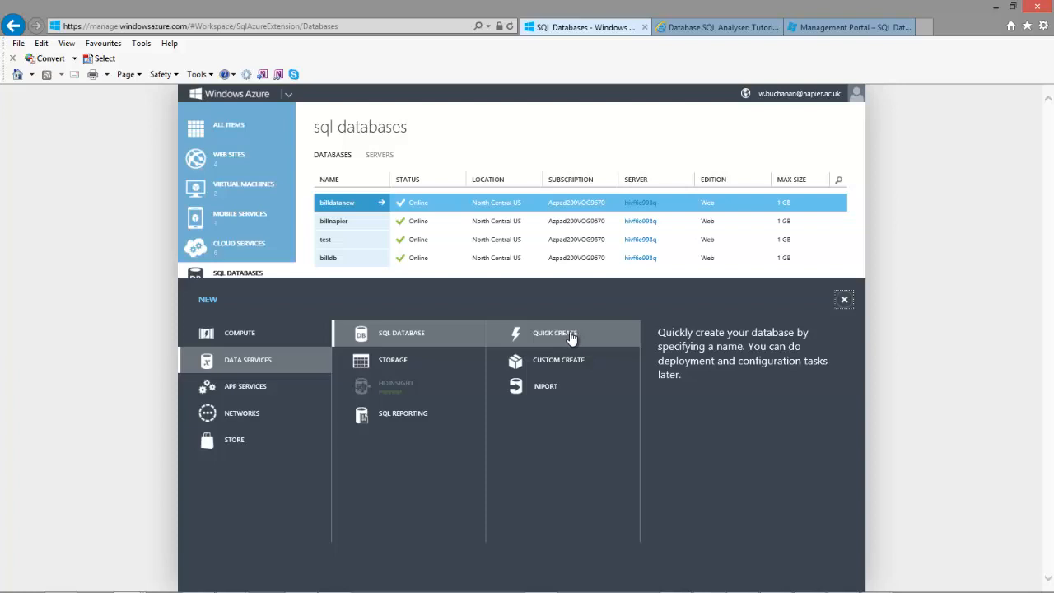
click(553, 333)
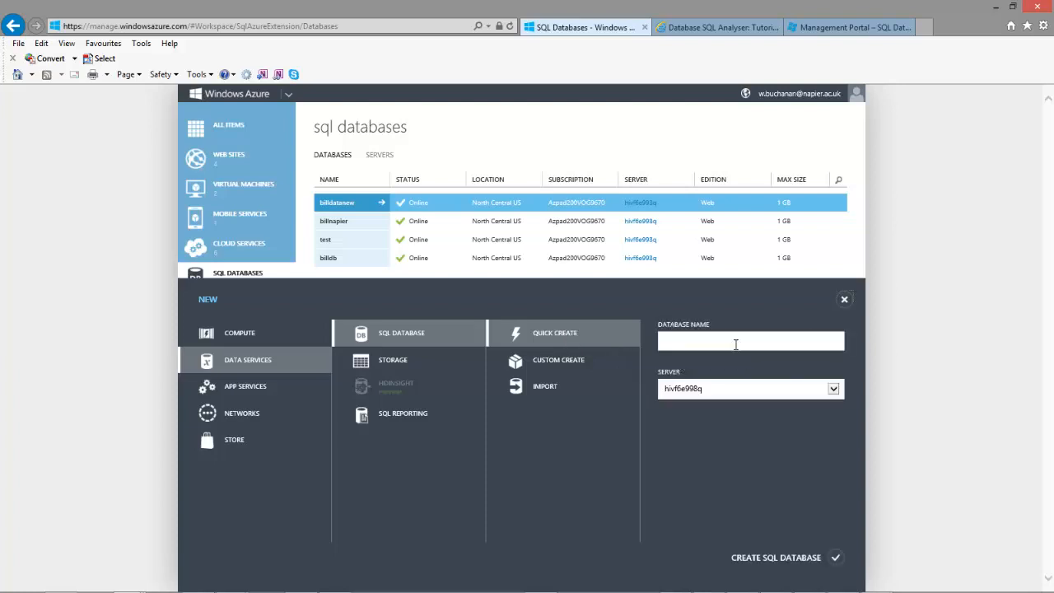
text(billtest2)
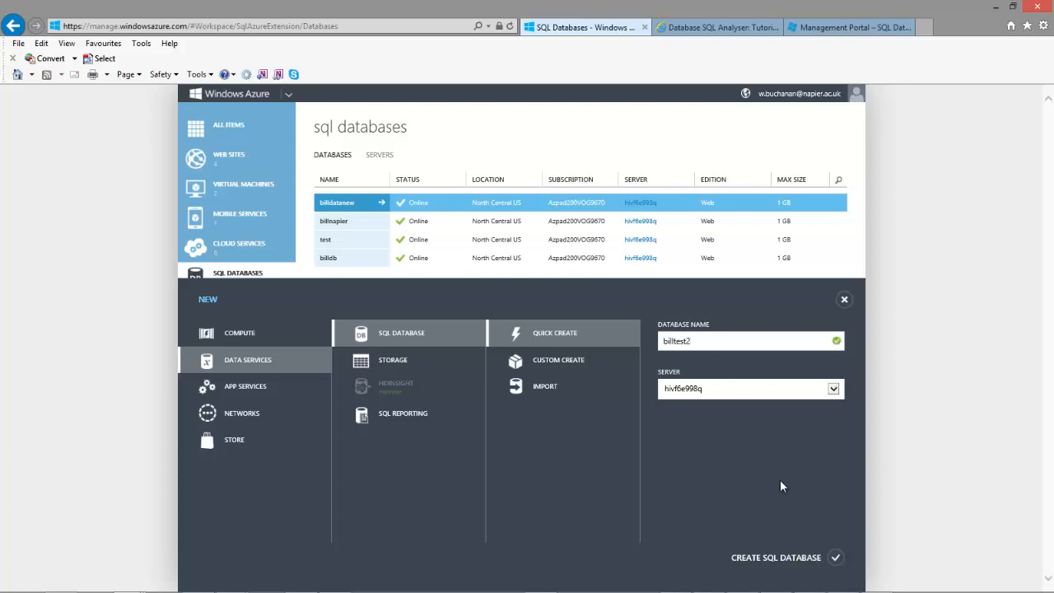
click(844, 299)
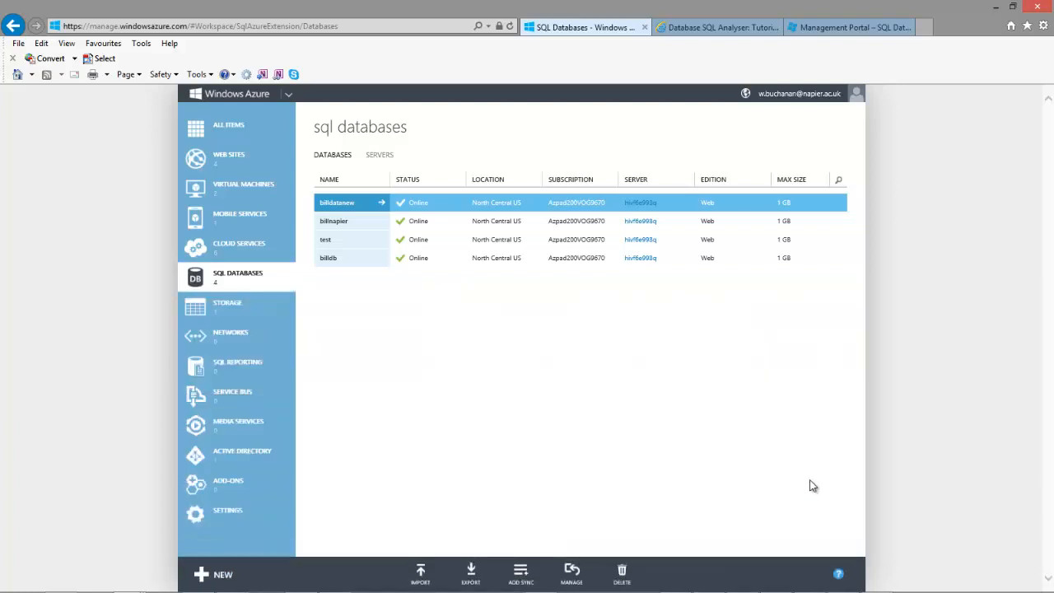
click(222, 573)
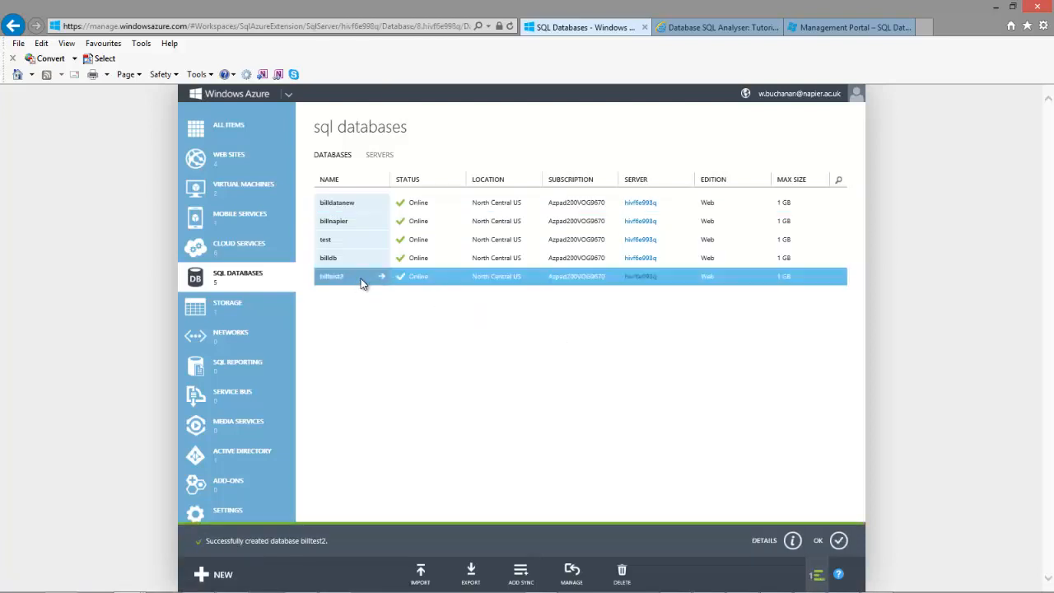
click(333, 276)
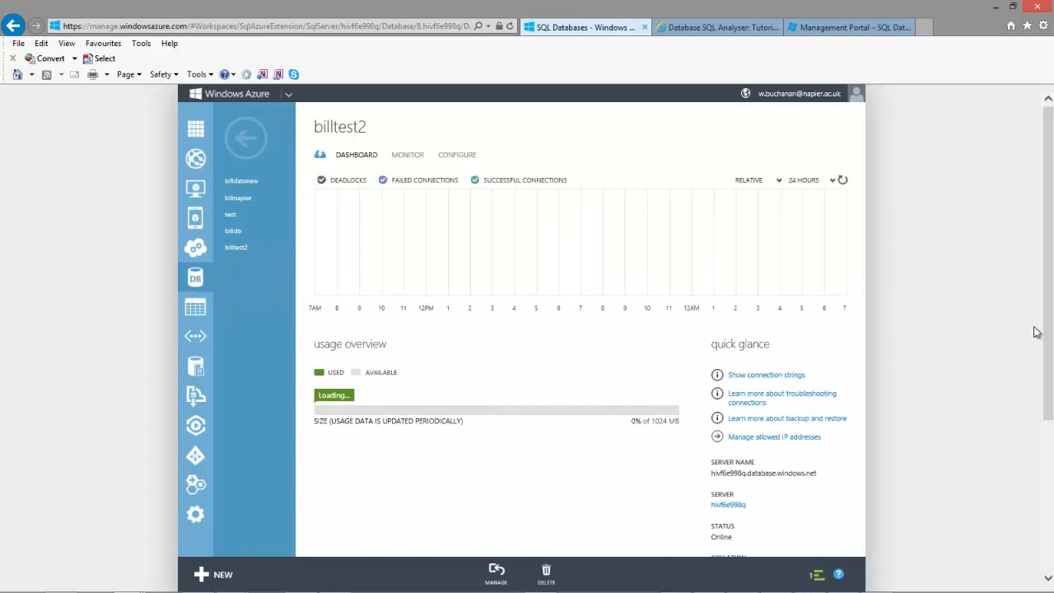
scroll(down, 3)
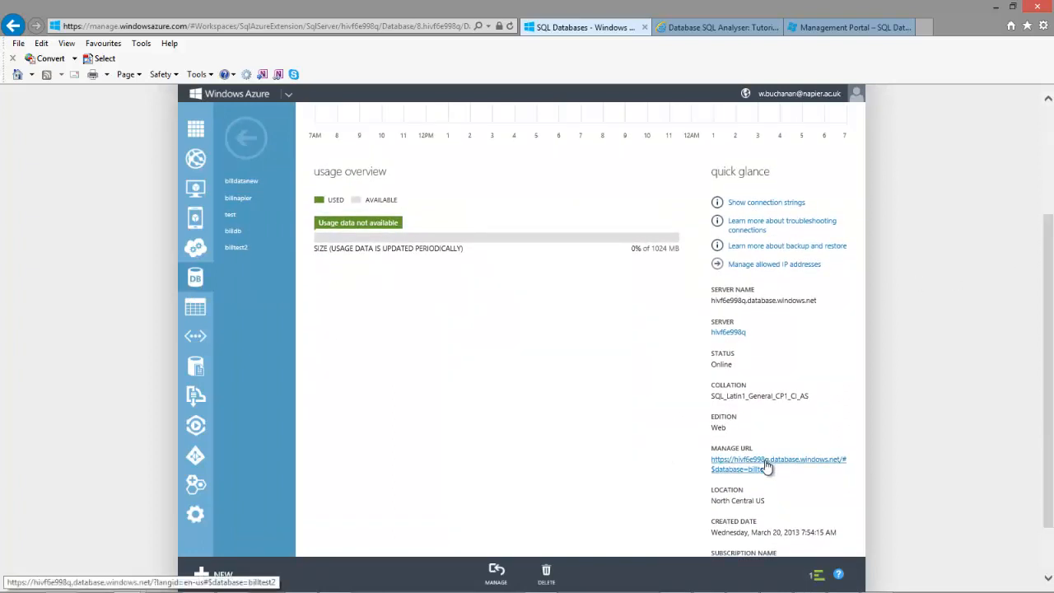
mouse_move(674, 510)
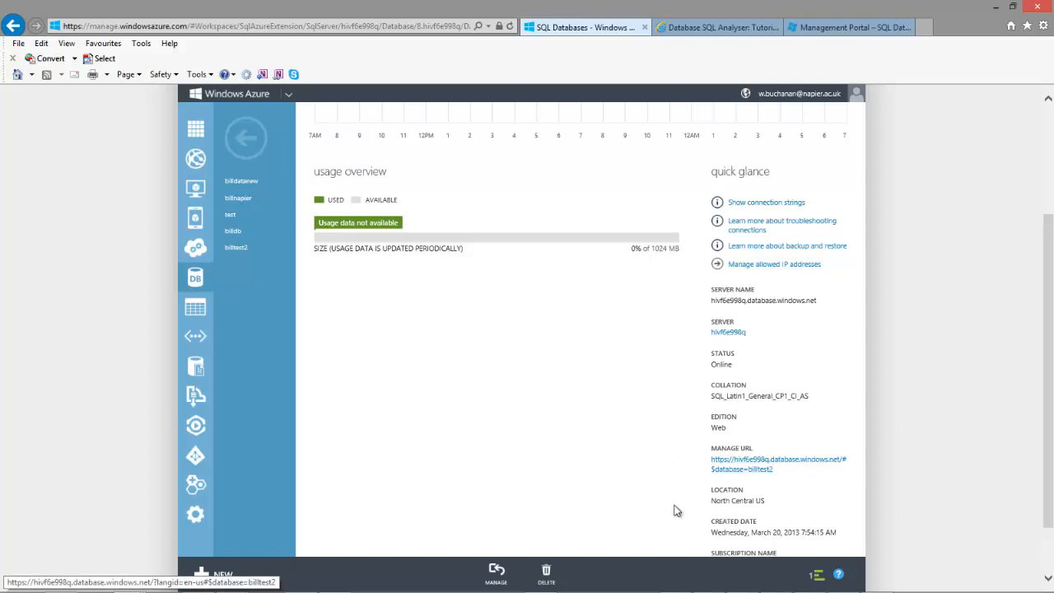
mouse_move(613, 461)
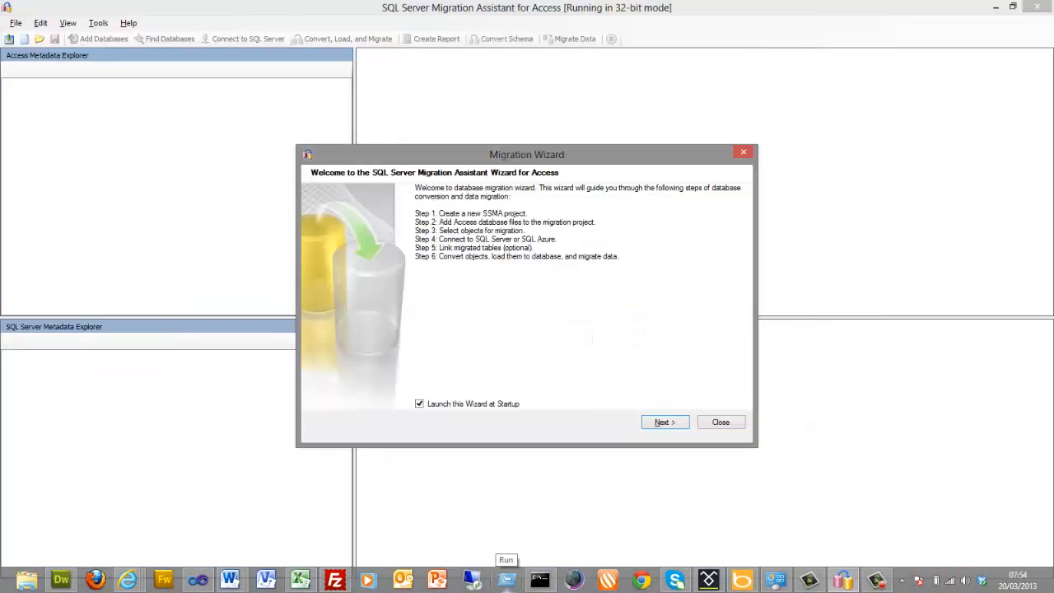
mouse_move(664, 421)
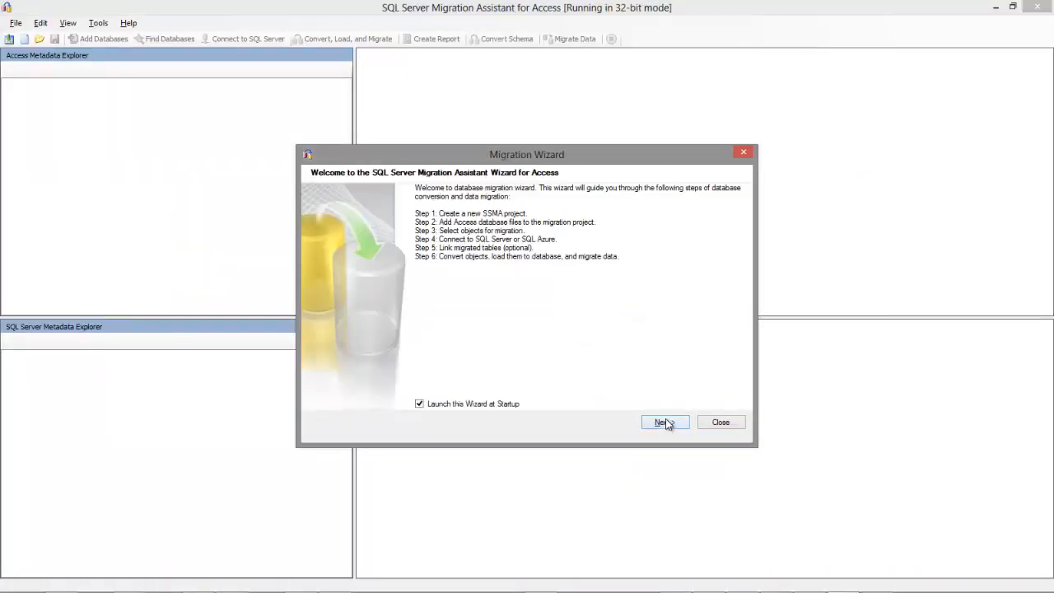
- Create project 'SqlMigration6' with Migrate To set to SQL Azure
click(665, 421)
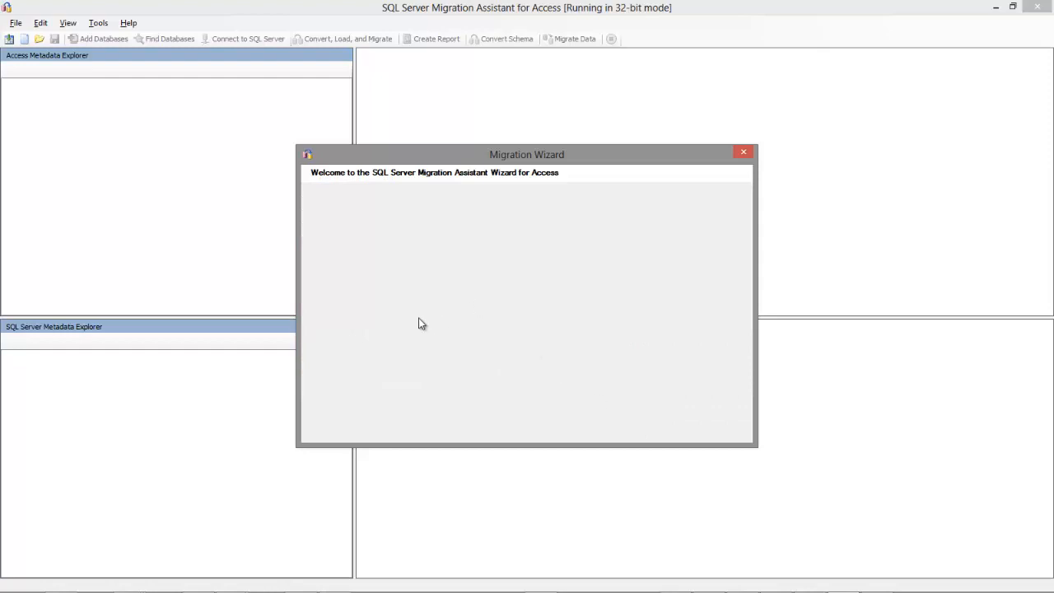
mouse_move(228, 149)
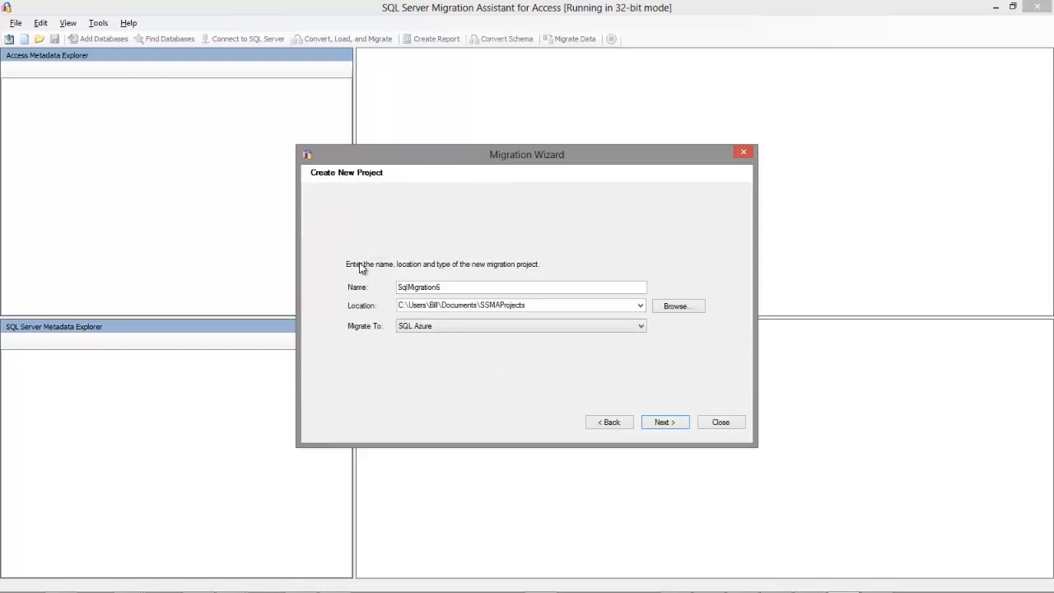
mouse_move(663, 421)
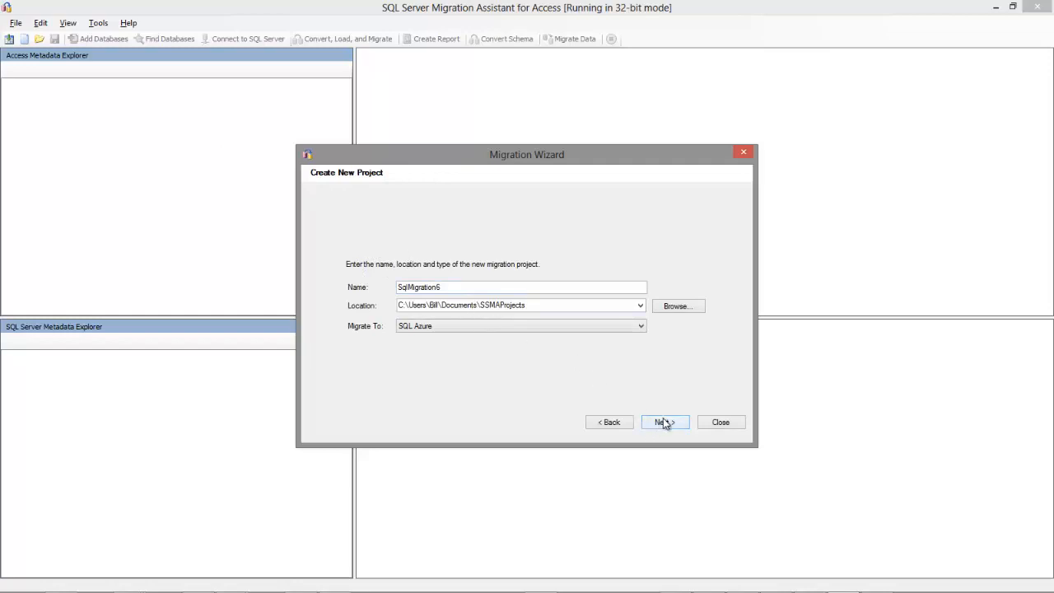
click(665, 421)
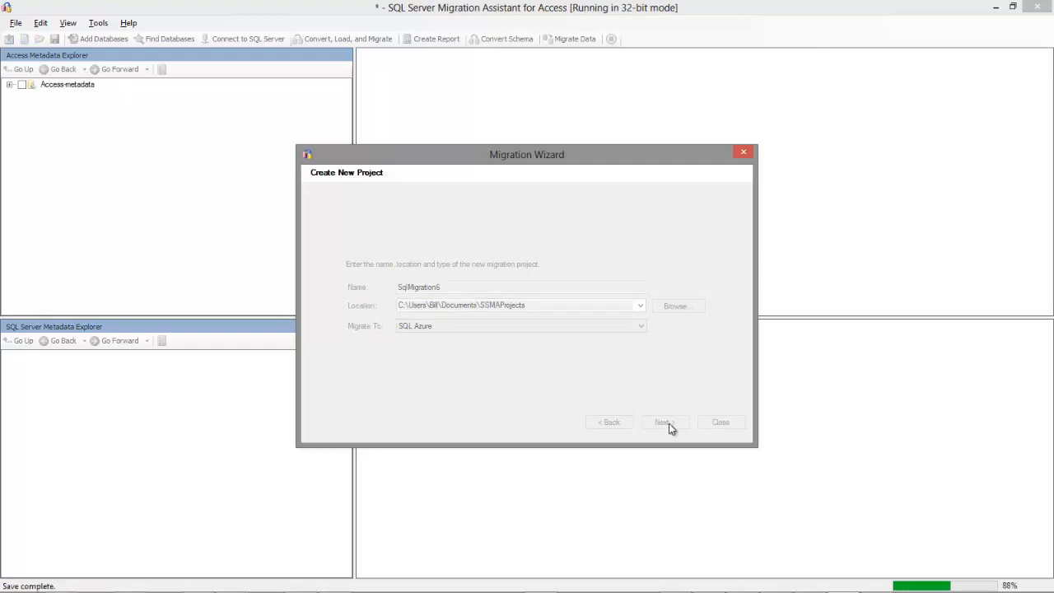
click(664, 421)
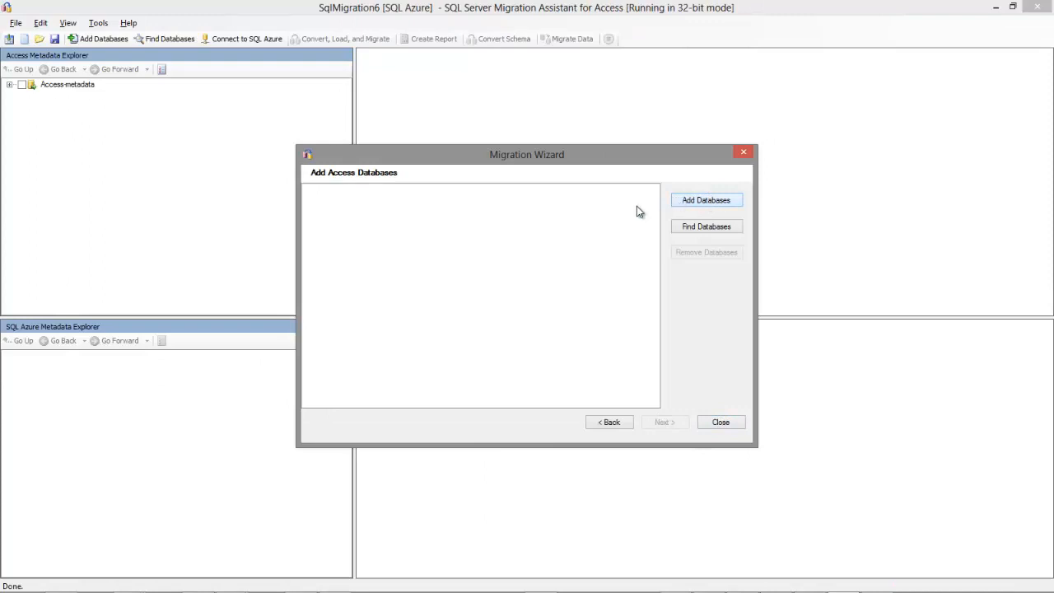
- Add the Access database C:\dropbox\db1.mdb to the project
click(705, 199)
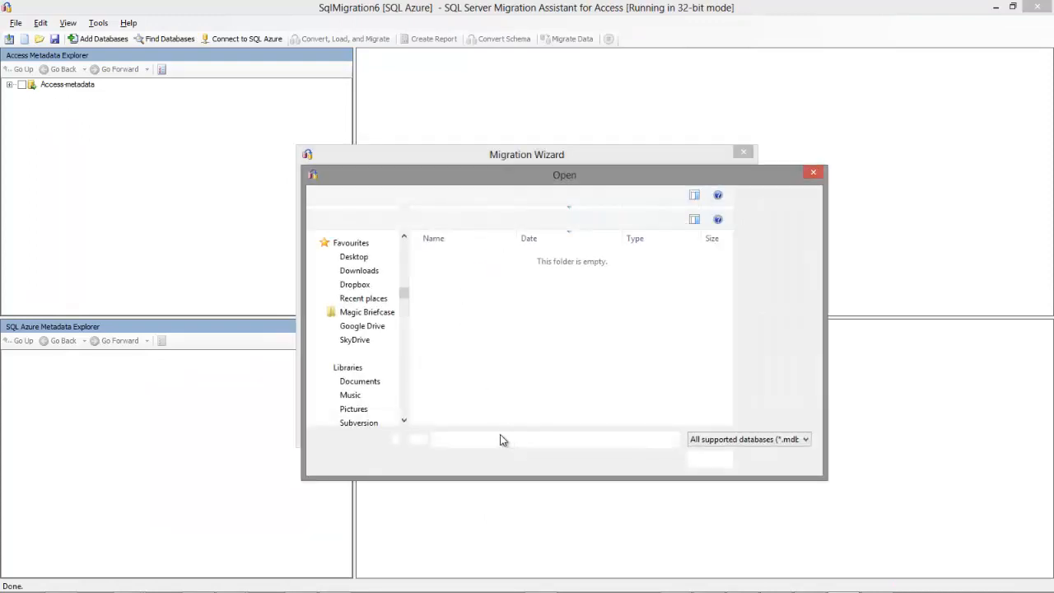
text(c:\dropbox\db.png)
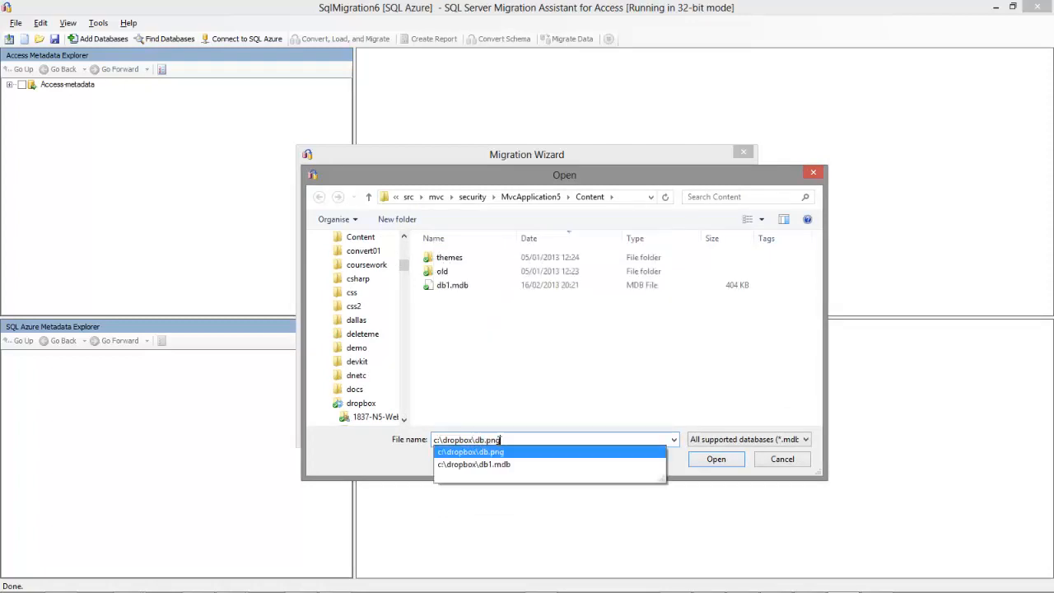
click(716, 458)
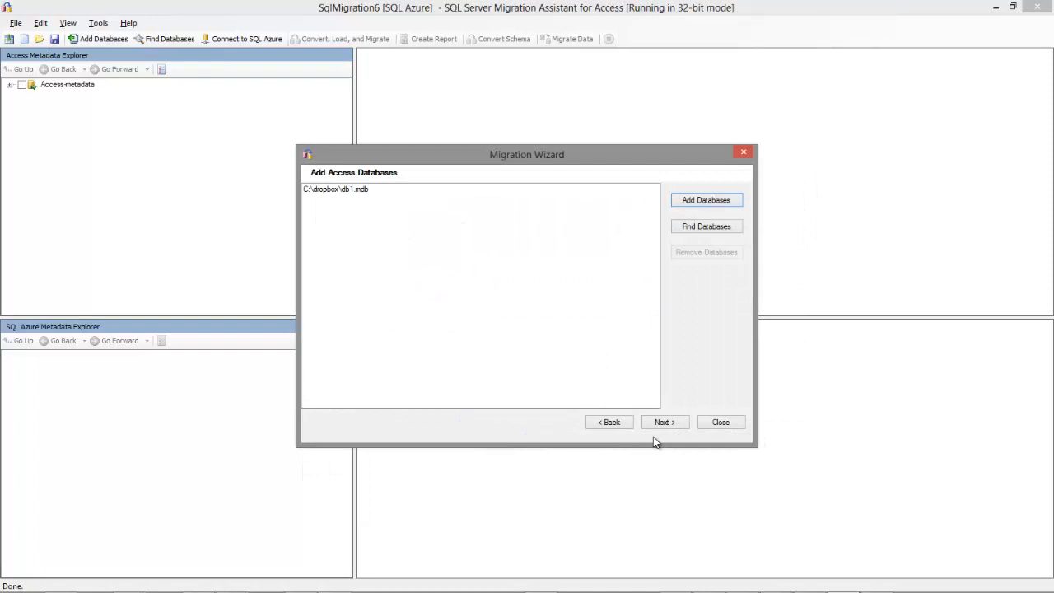
- Tick Access-metadata so all db1 objects are selected for migration
click(665, 422)
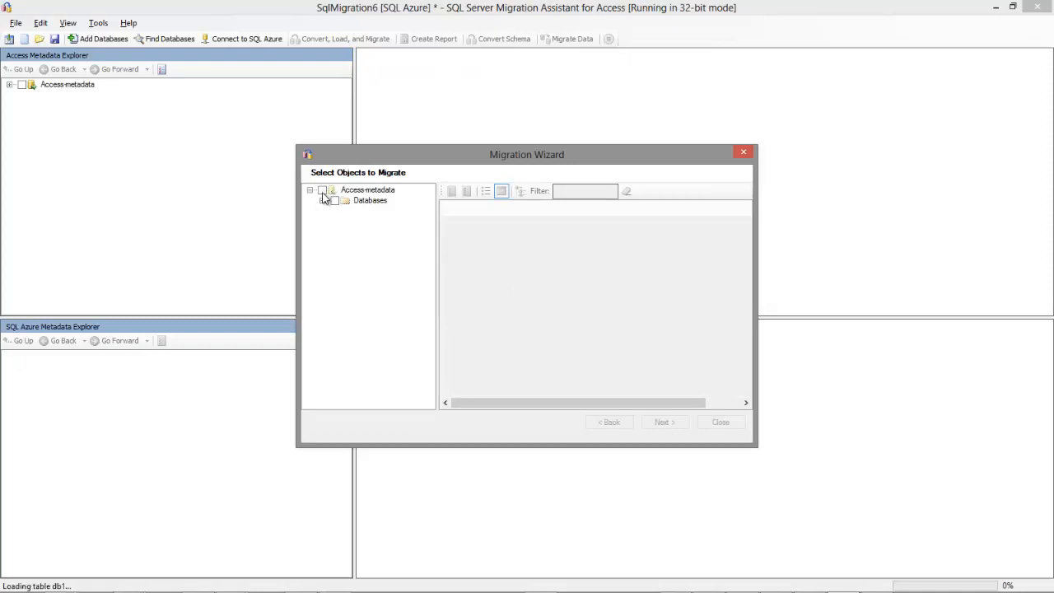
click(322, 190)
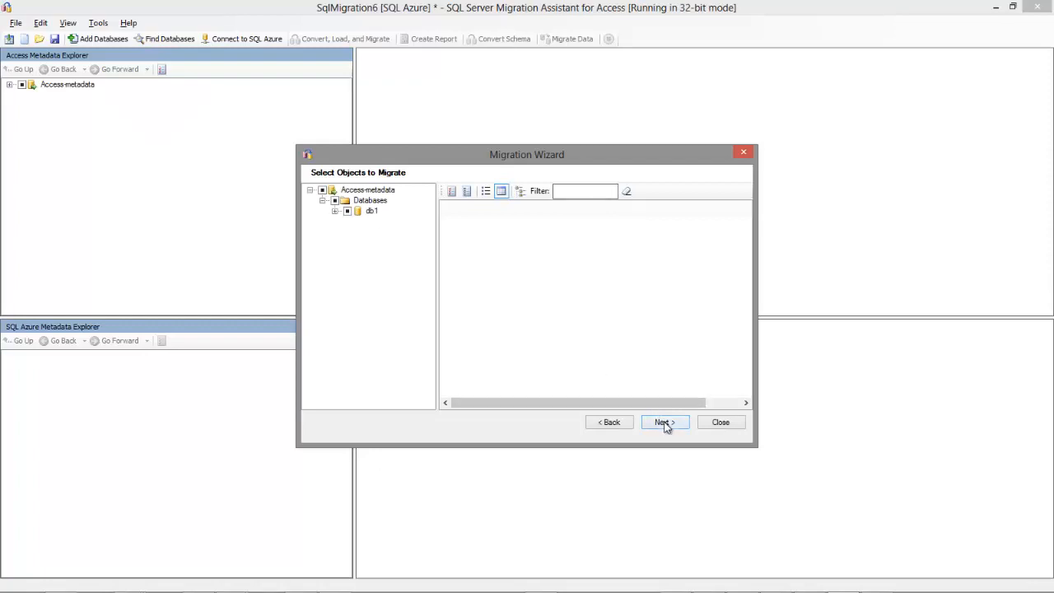
click(664, 421)
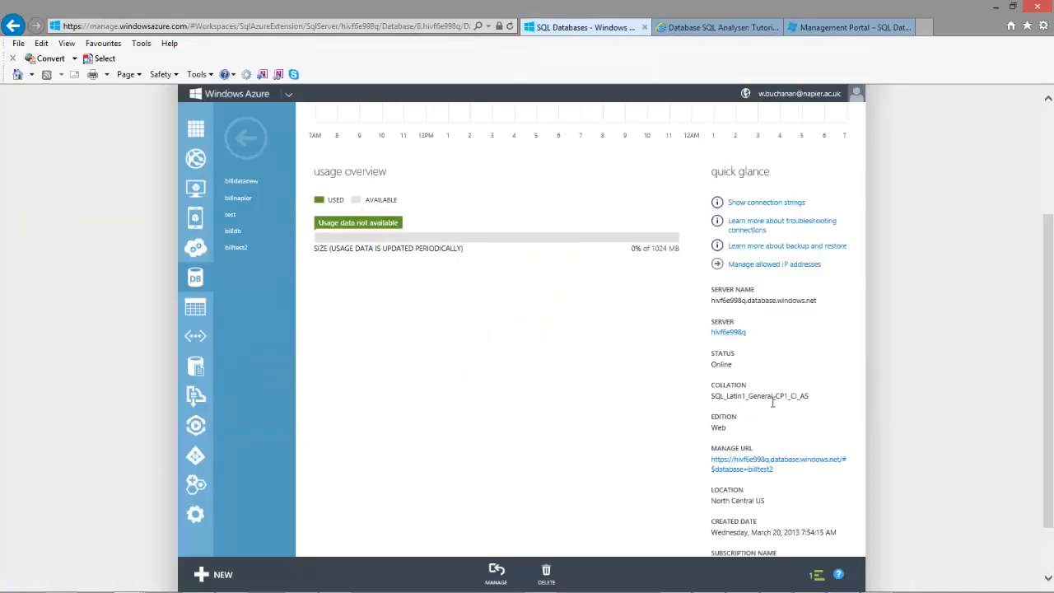
- Connect to server lq.database.windows.net, database billtest2, with credentials and encryption set
double_click(762, 300)
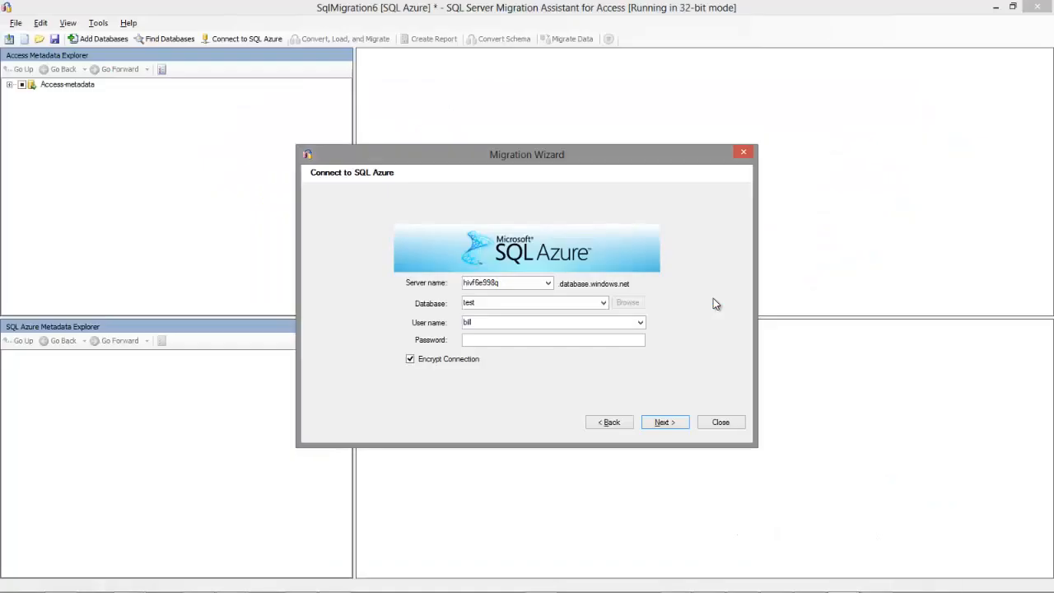
click(502, 283)
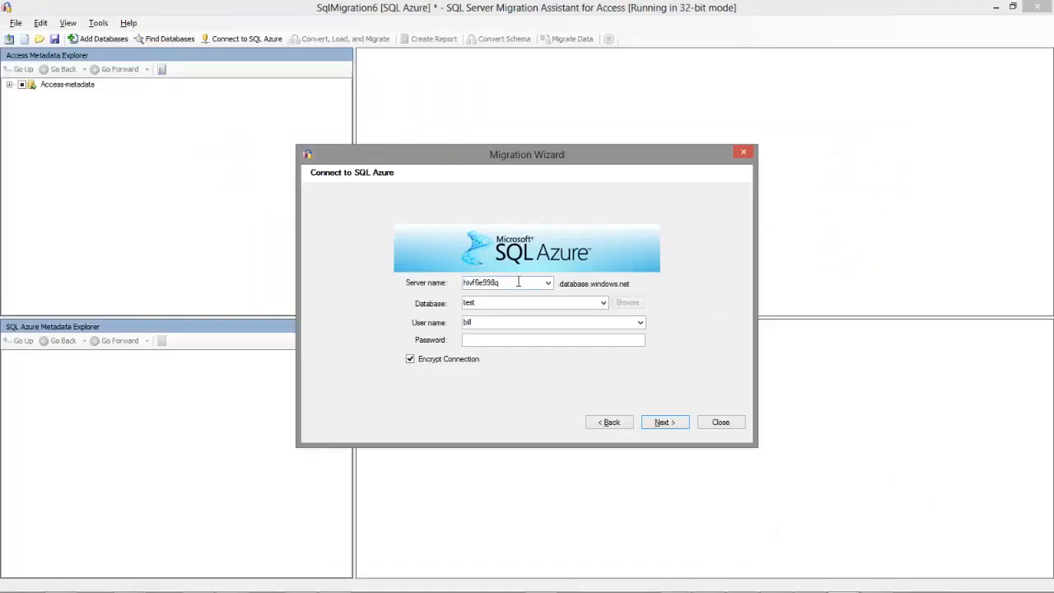
text(lq.database.windows.net)
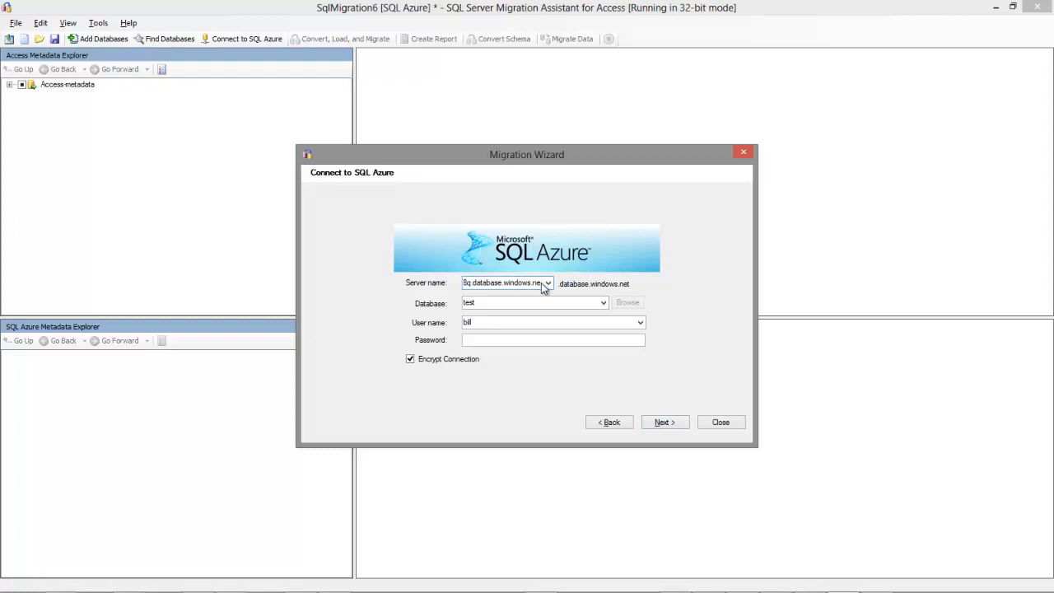
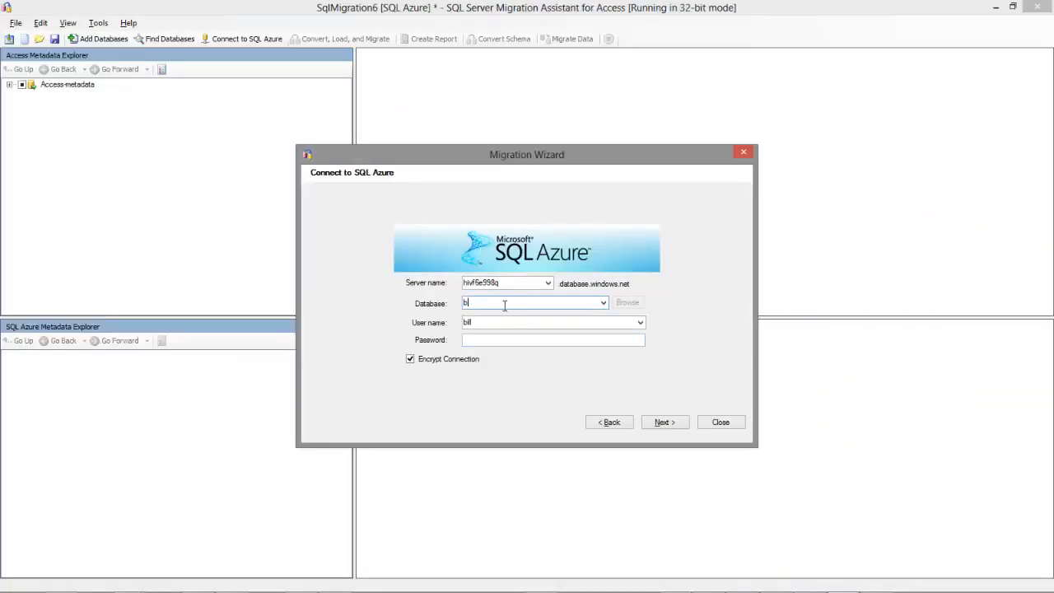
text(billtest2)
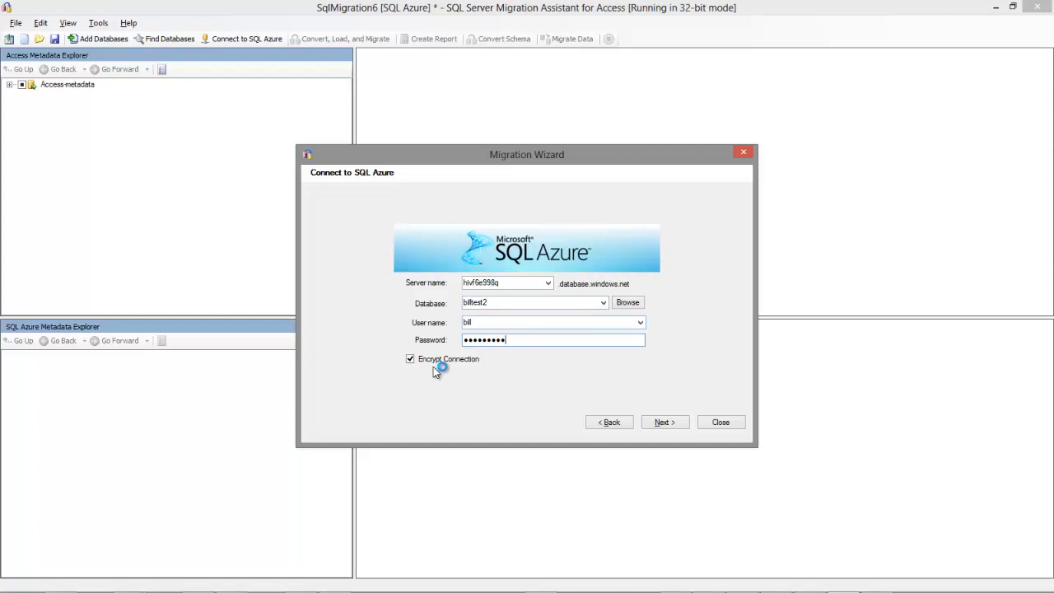
click(409, 358)
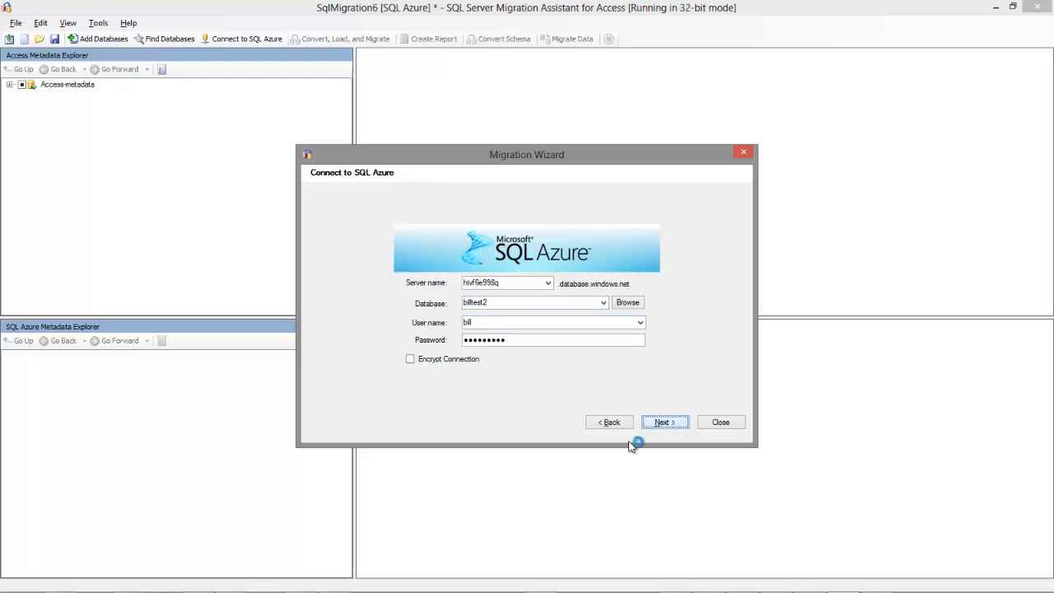
click(663, 422)
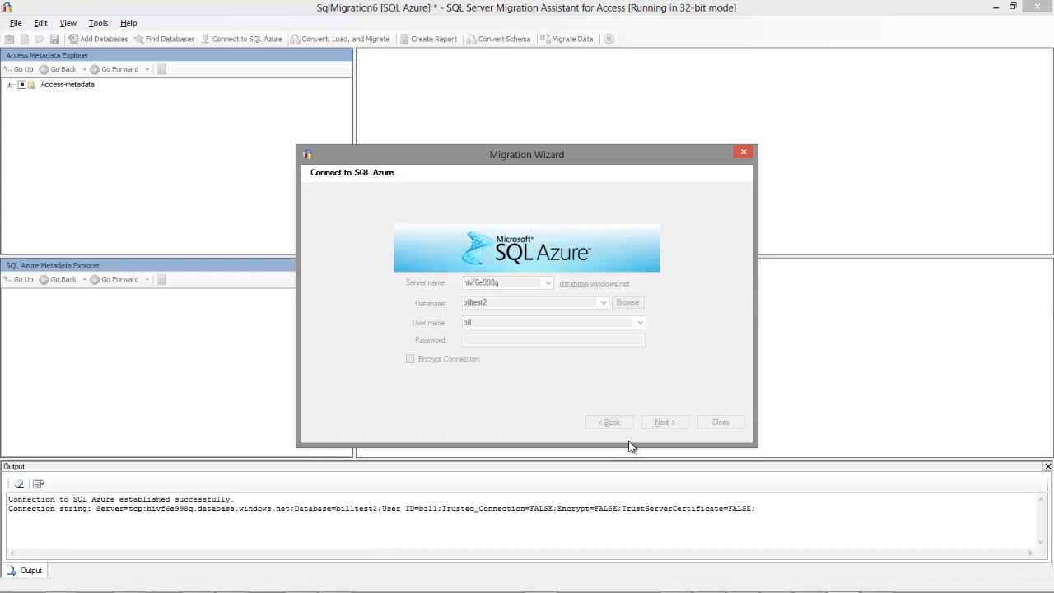
click(664, 421)
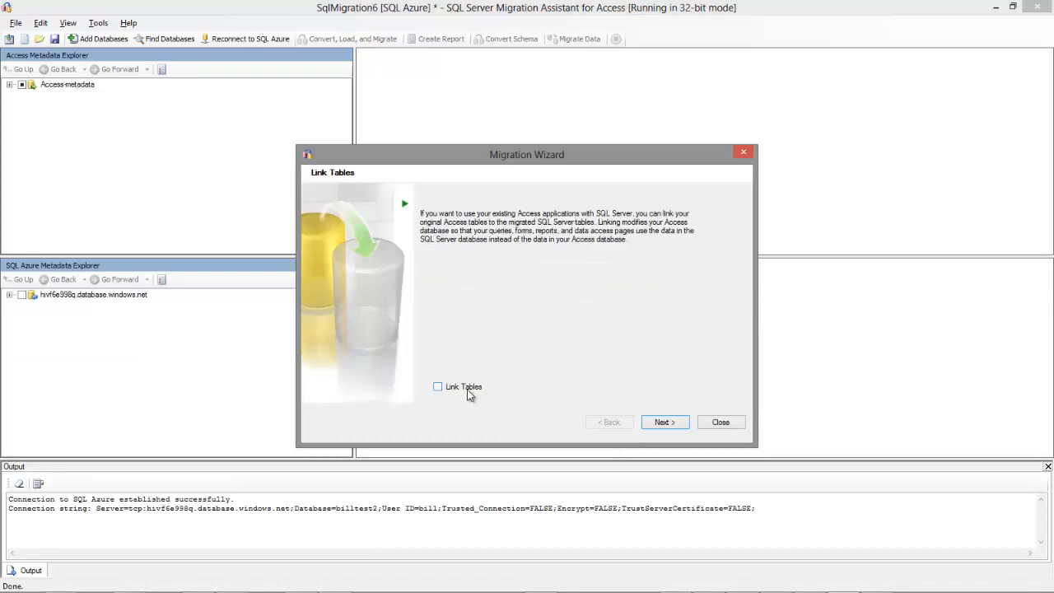
- Link the tables, accept synchronization with billtest2, and re-enter the Azure password
click(664, 422)
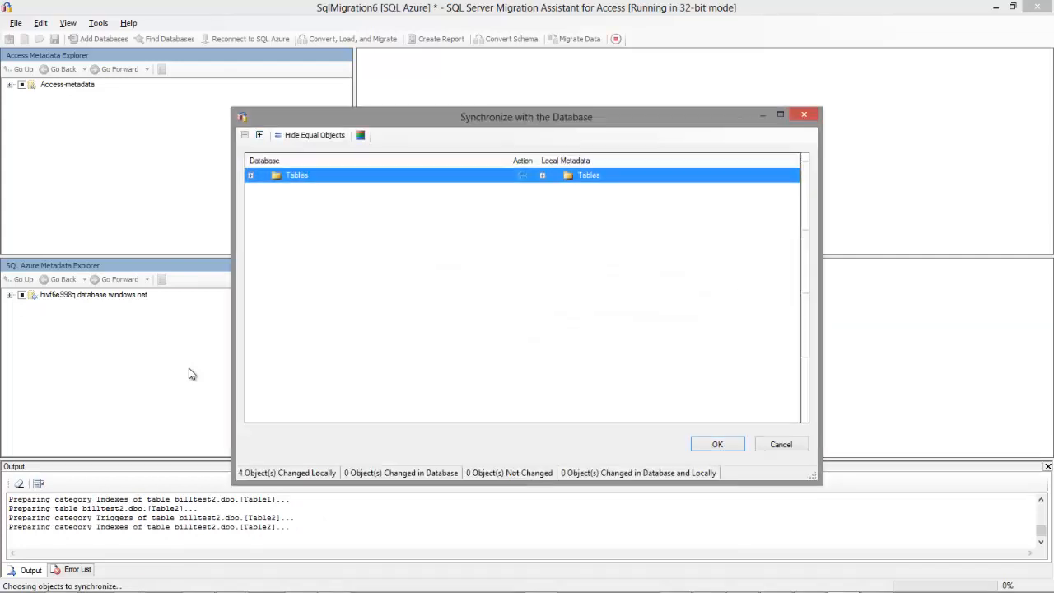
mouse_move(369, 386)
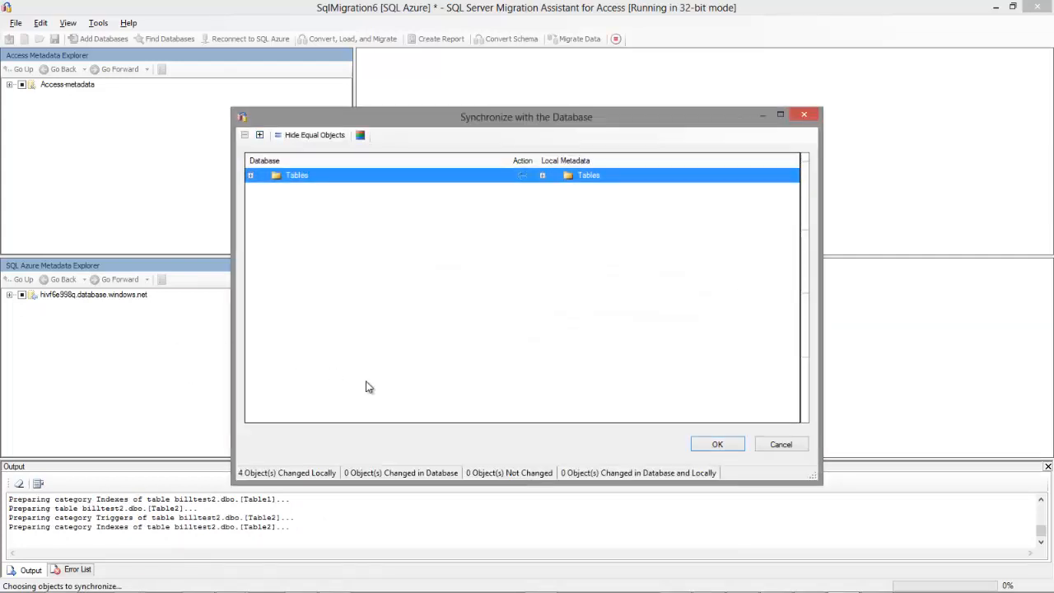
mouse_move(718, 444)
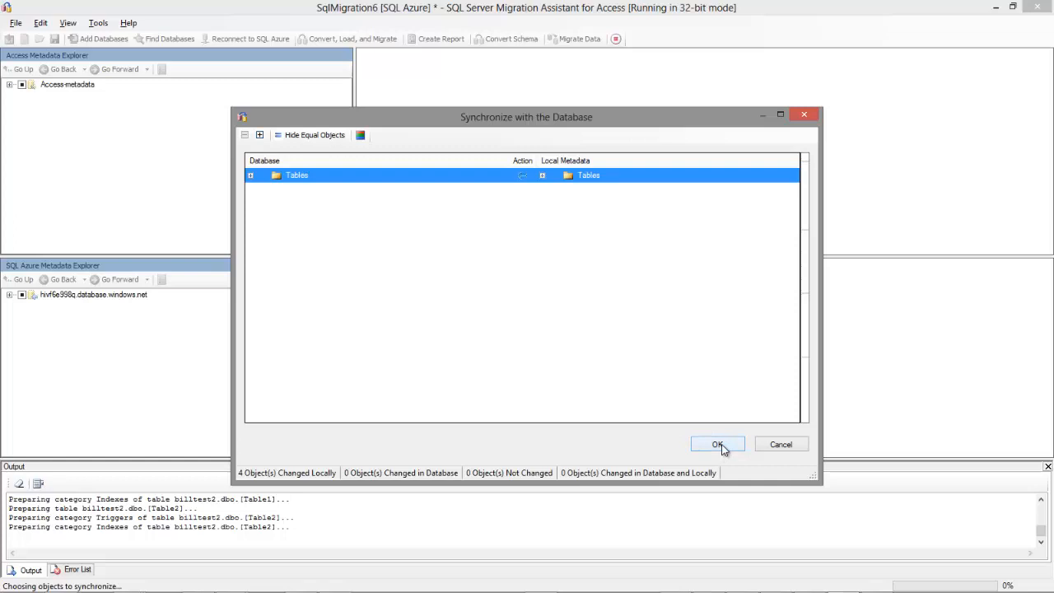
click(716, 443)
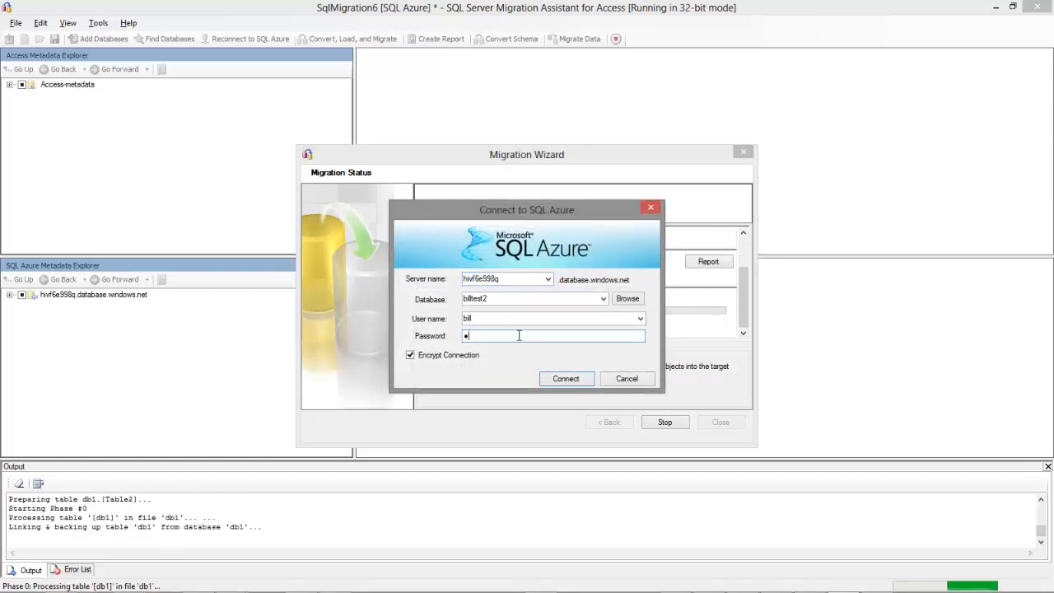
text(password)
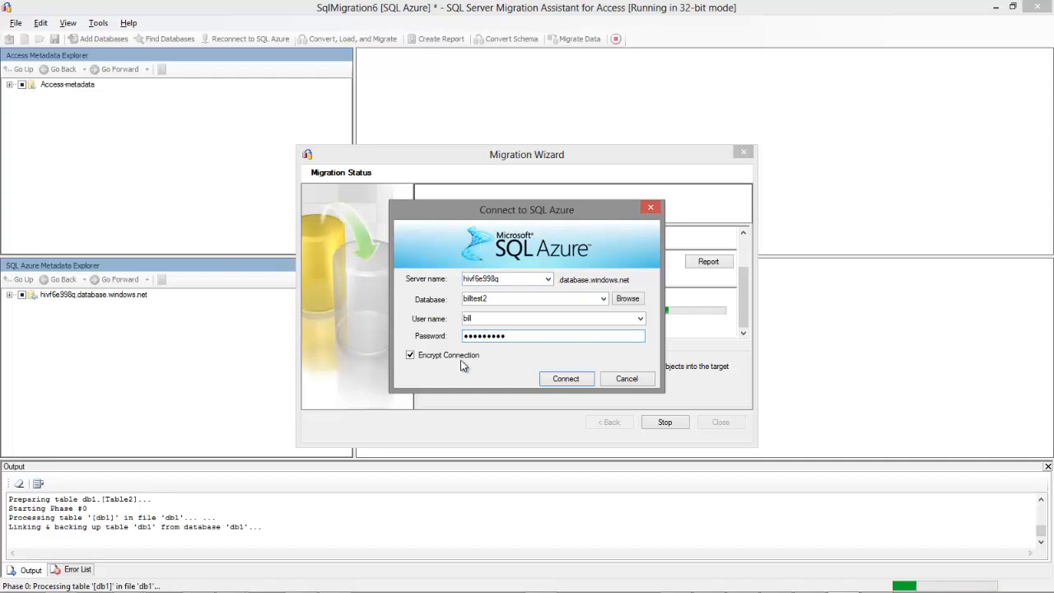
click(567, 378)
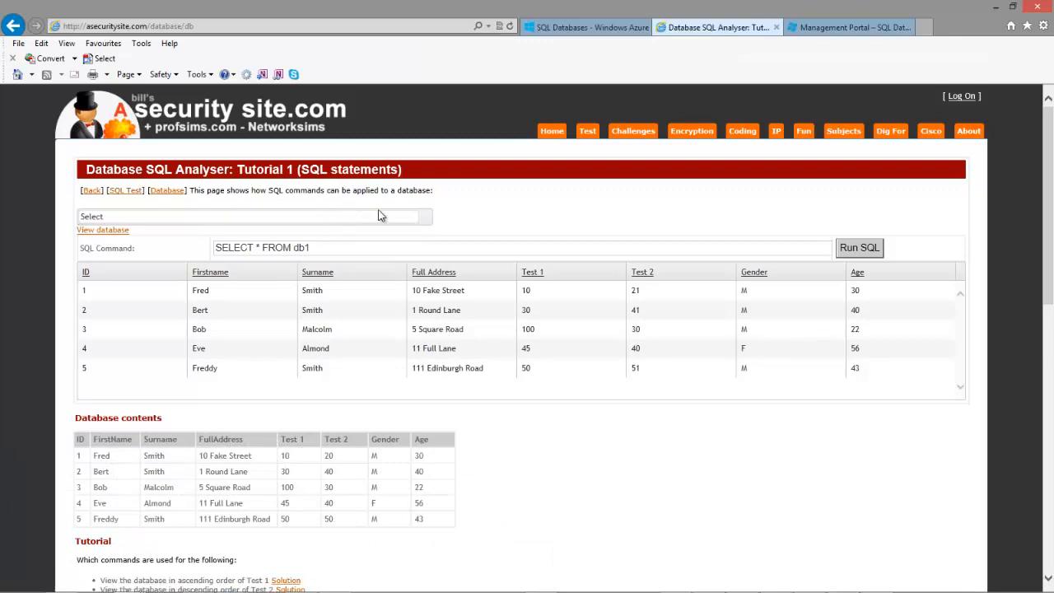
mouse_move(444, 270)
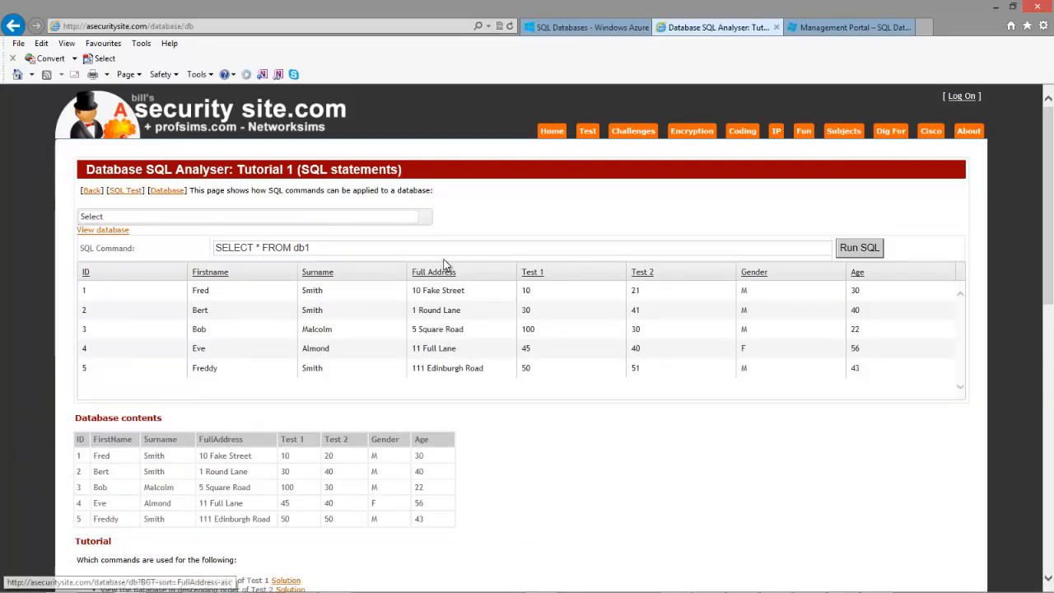
- Run 'SELECT * FROM db1 ORDER BY Firstname' and close the finished migration wizard
click(251, 216)
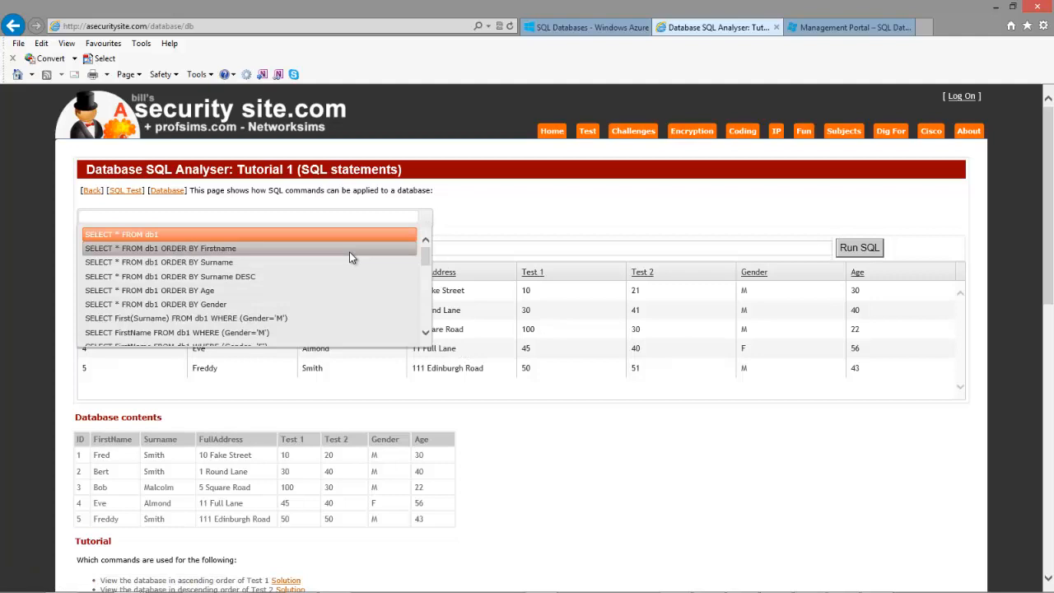
click(160, 248)
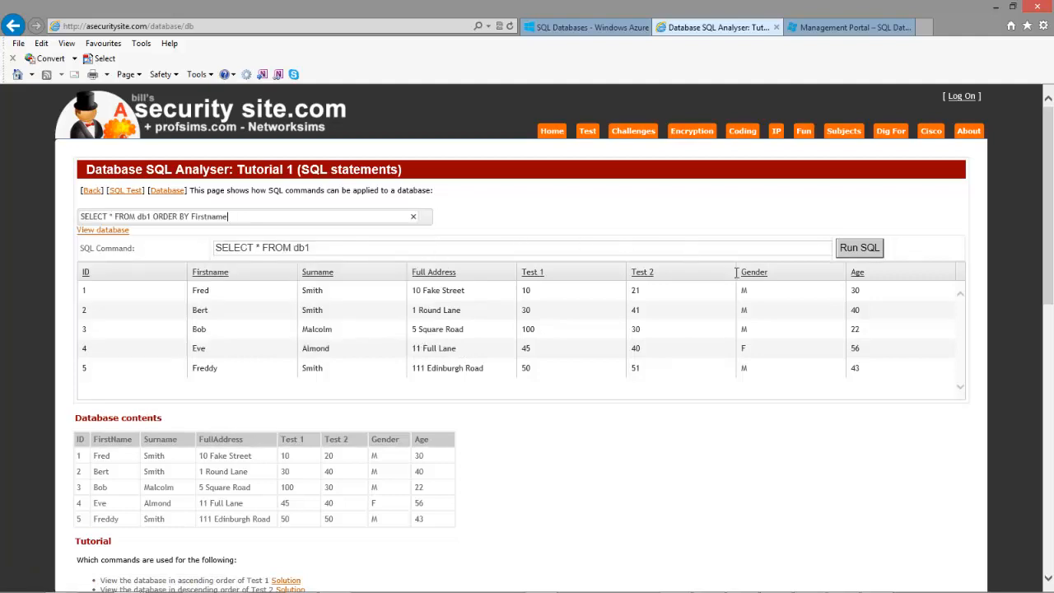
click(858, 248)
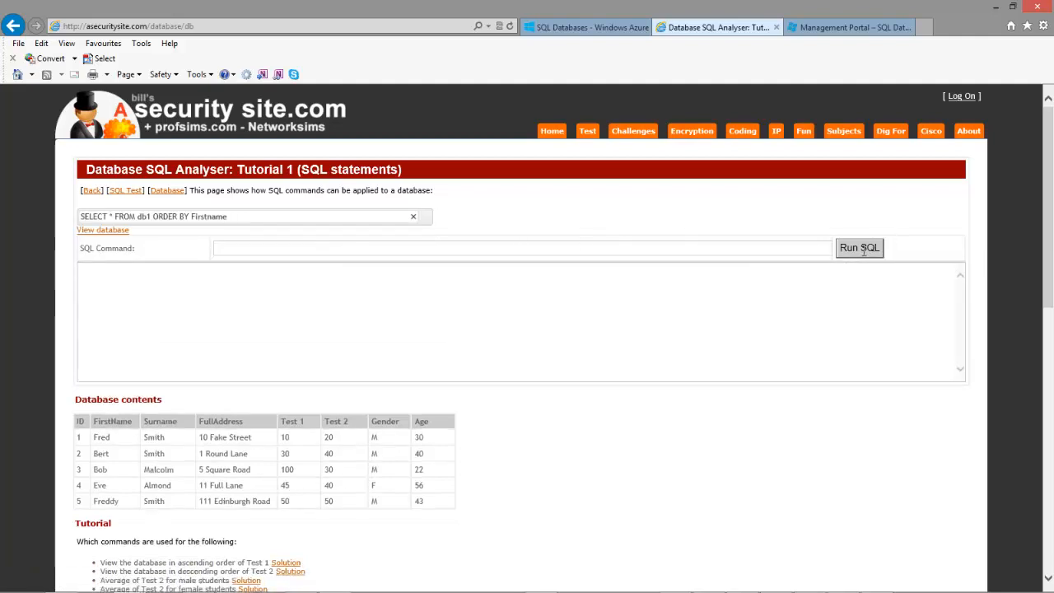
click(859, 247)
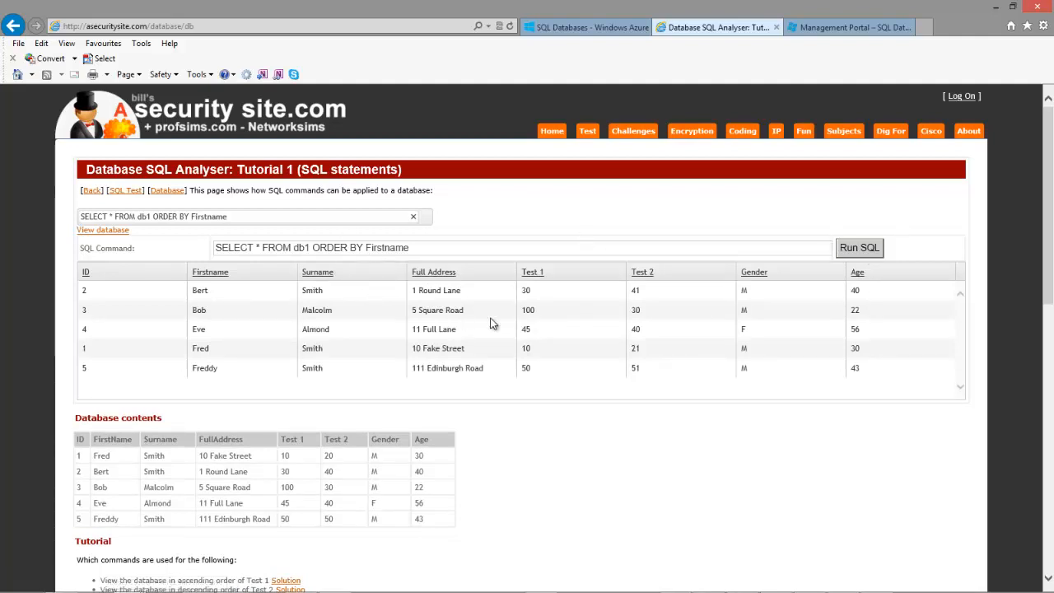
mouse_move(852, 16)
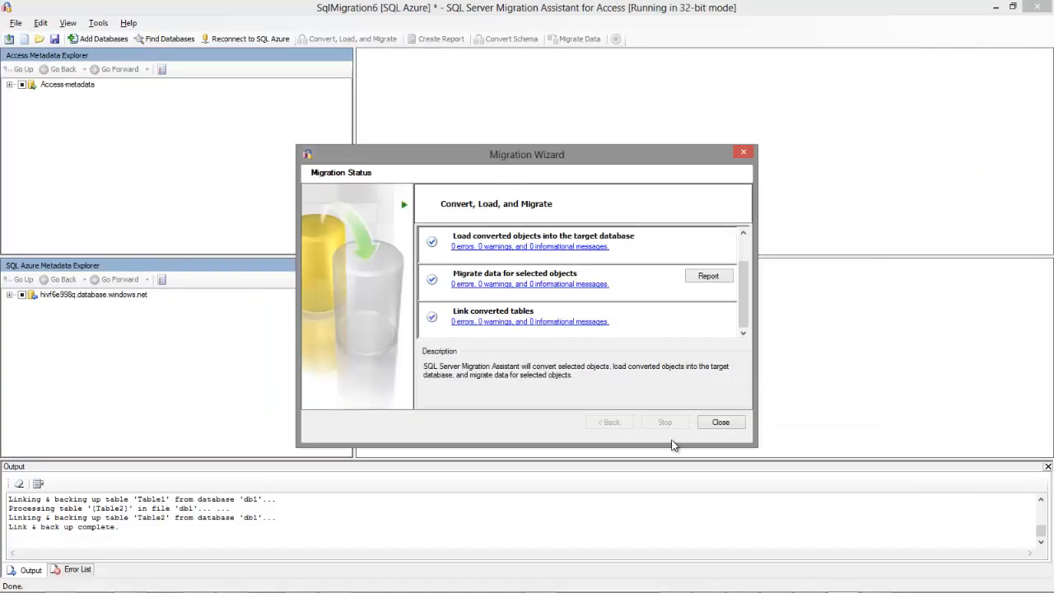
click(720, 421)
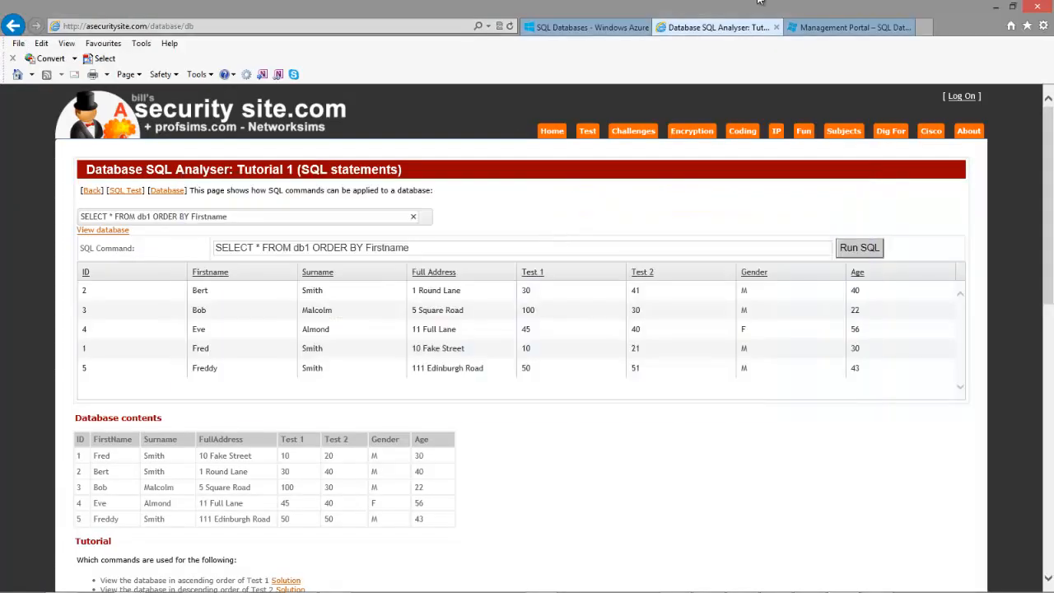
- Log on to the billtest2 SQL Database management page as user 'bill'
click(592, 27)
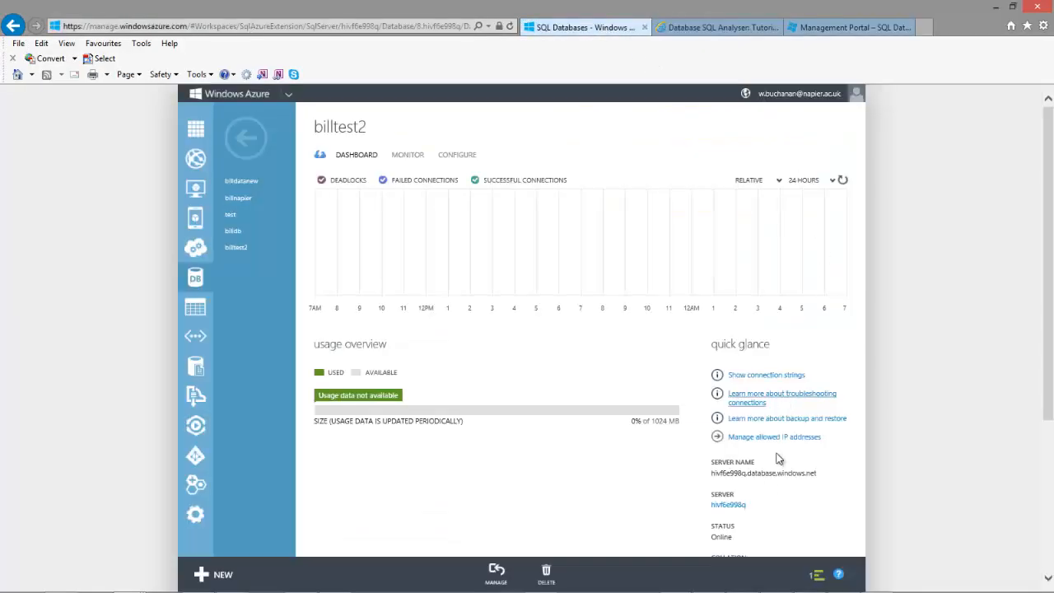
scroll(down, 3)
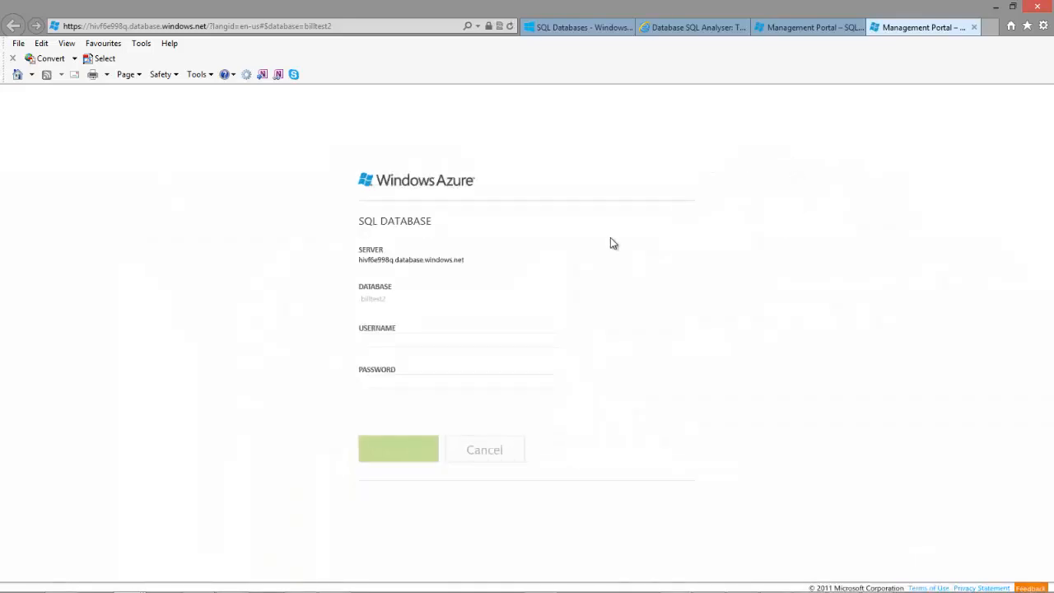
text(bill)
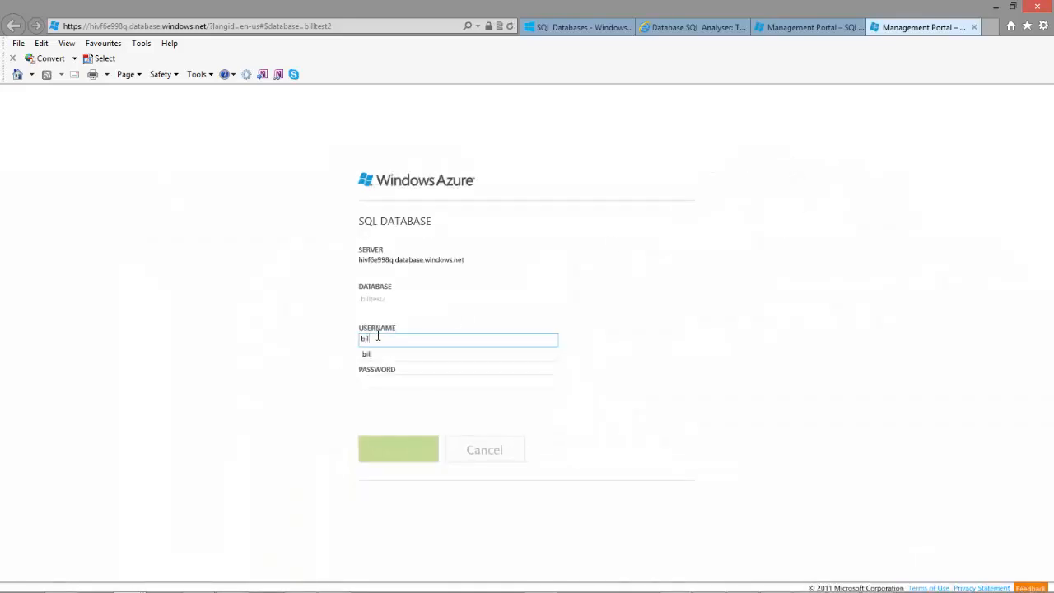
text(••••)
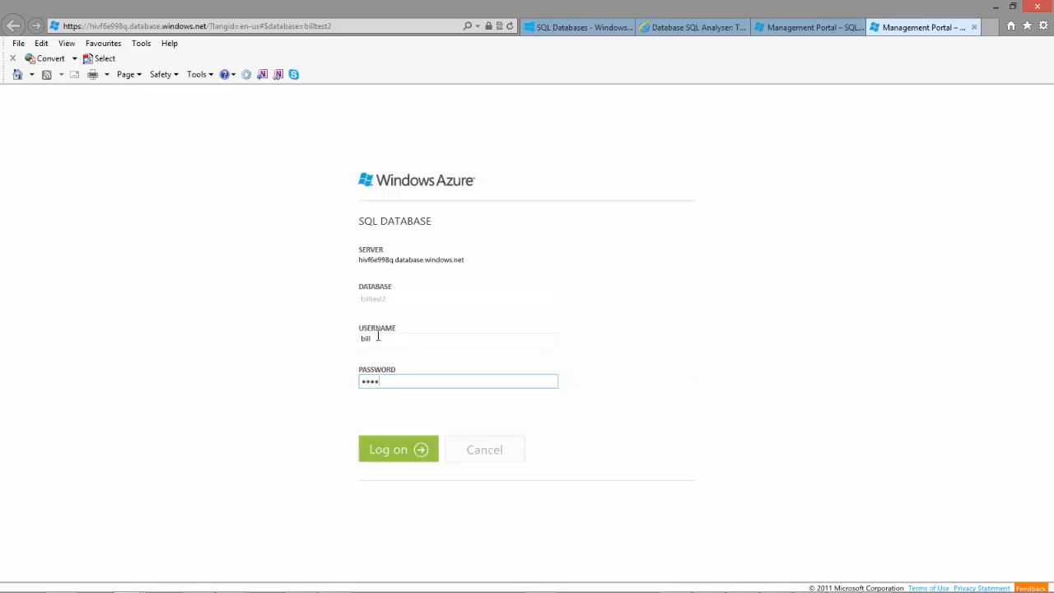
click(397, 449)
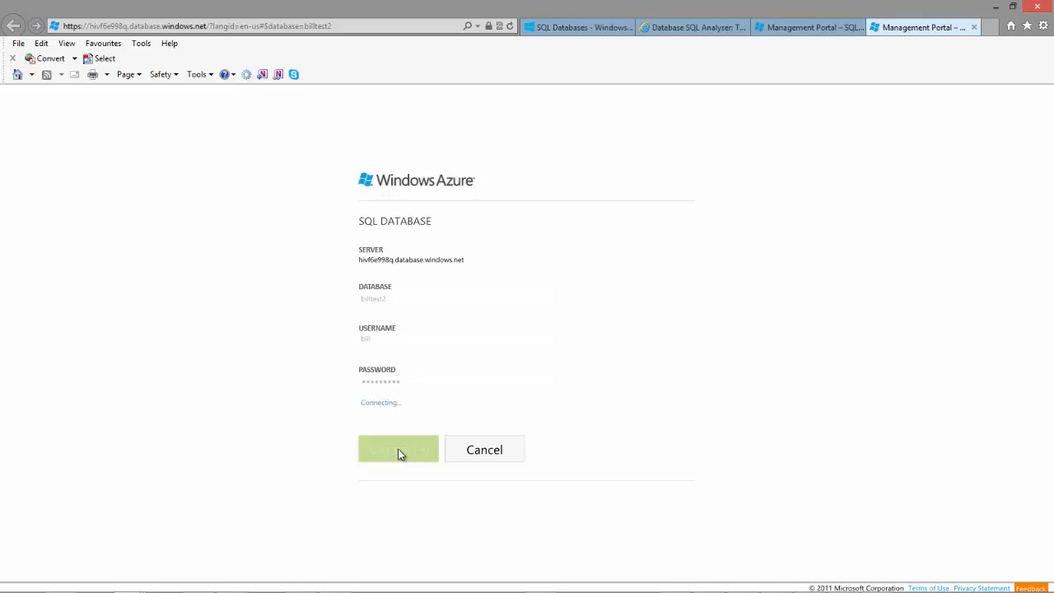
click(398, 449)
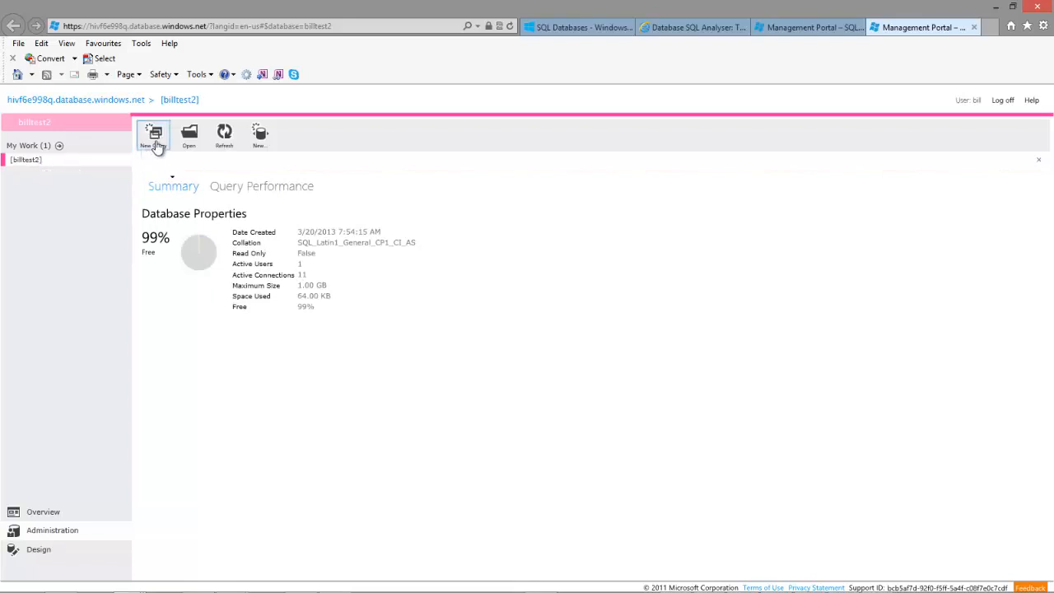
- Run 'select * from table1' on billtest2, returning 13 rows
click(153, 133)
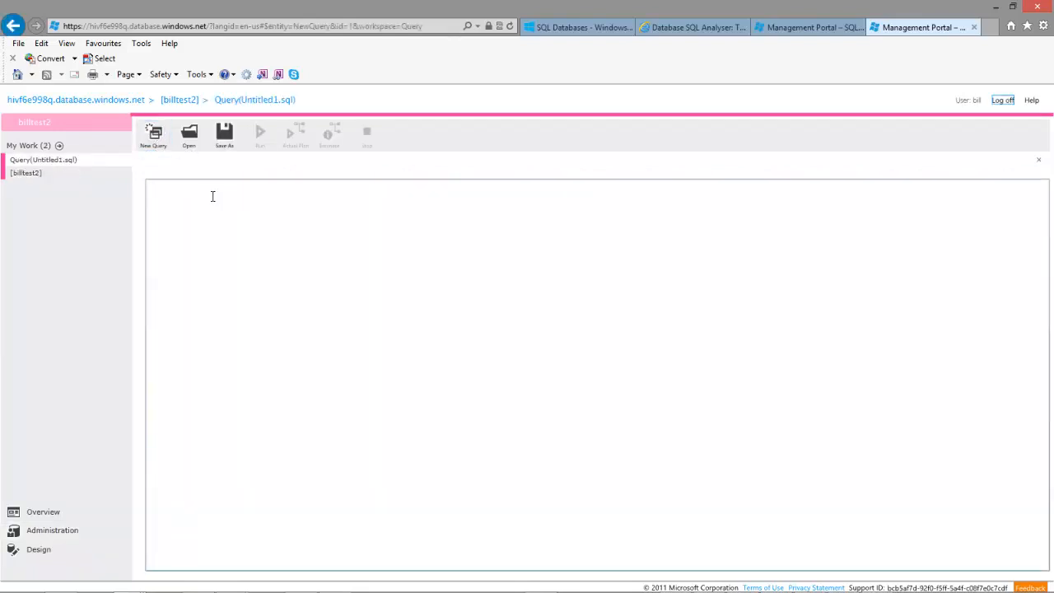
text(select)
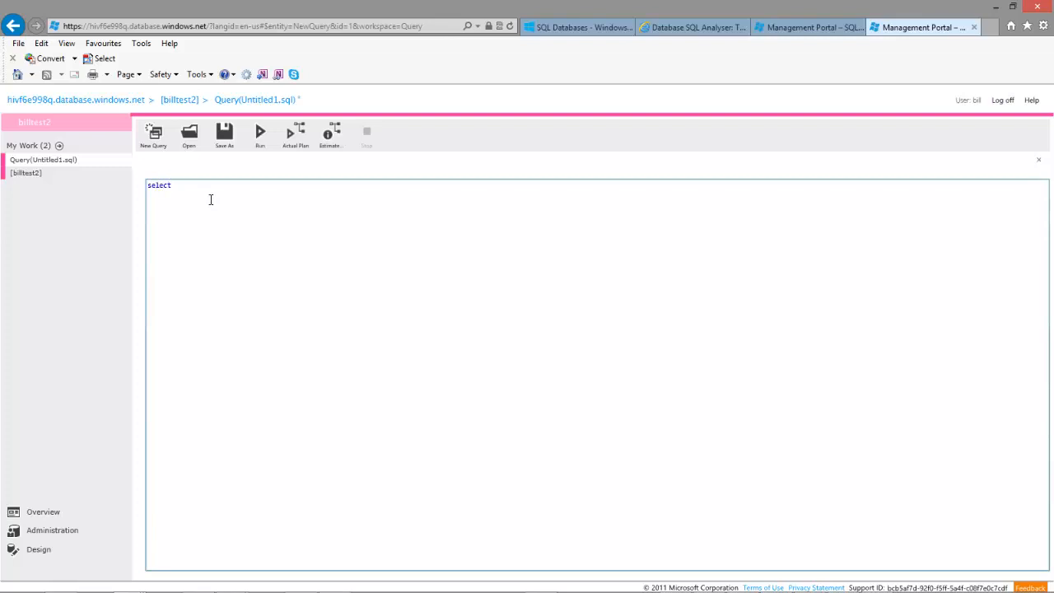
text(* from tab)
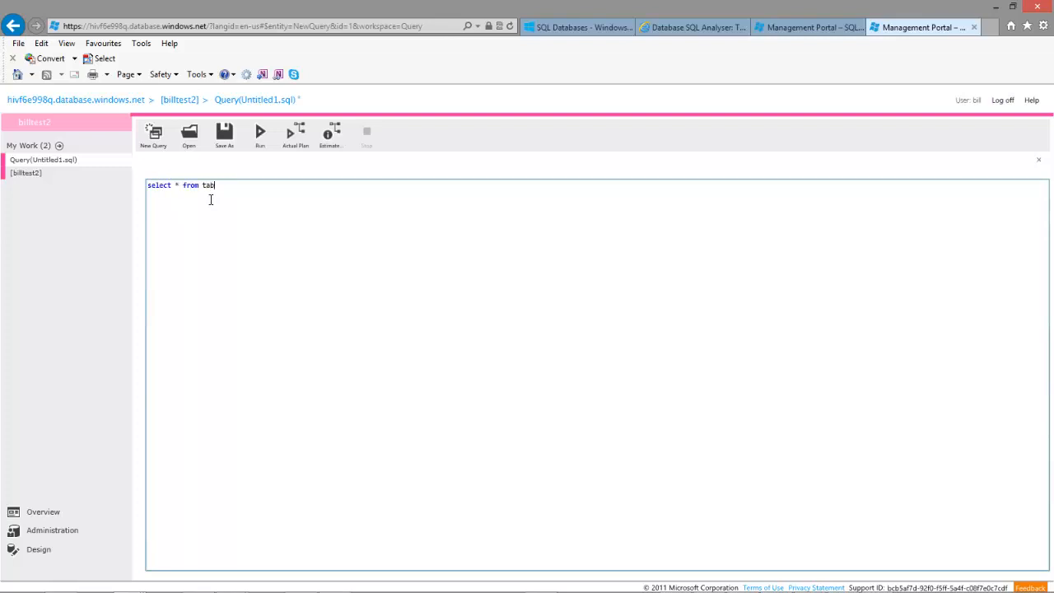
text(le1)
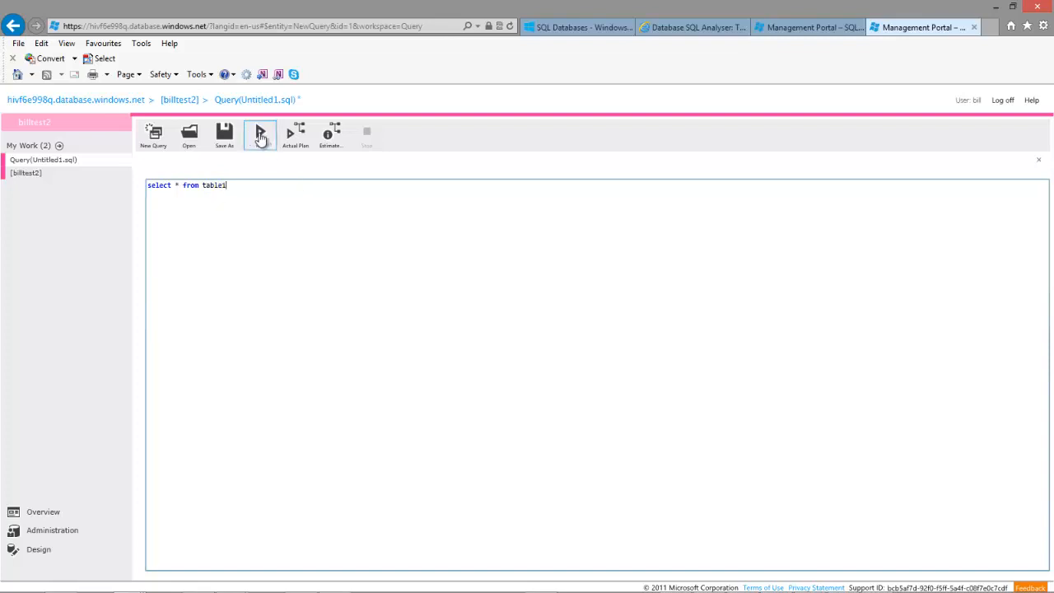
click(260, 134)
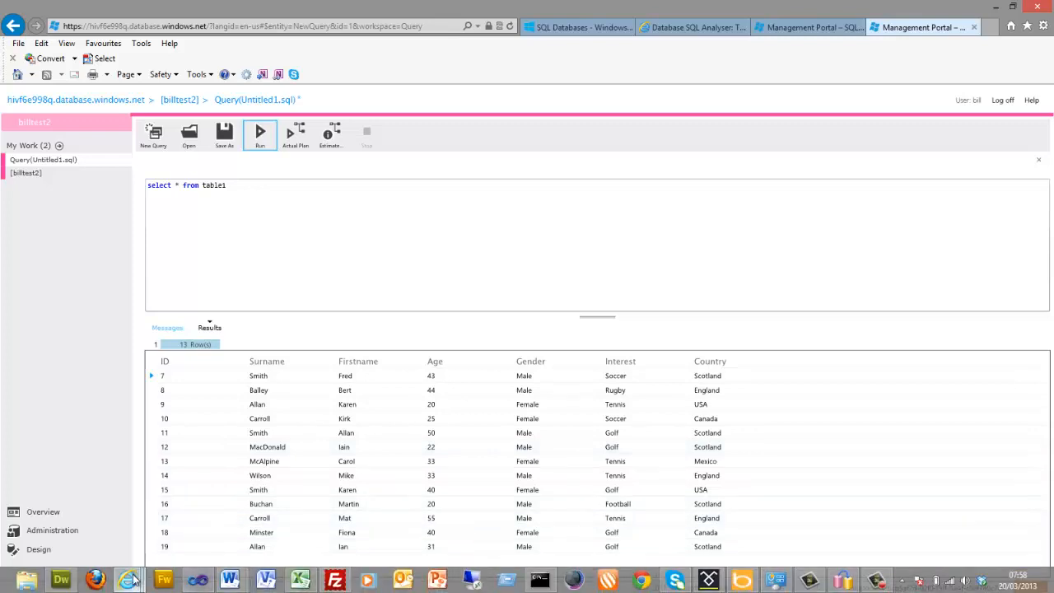
click(700, 26)
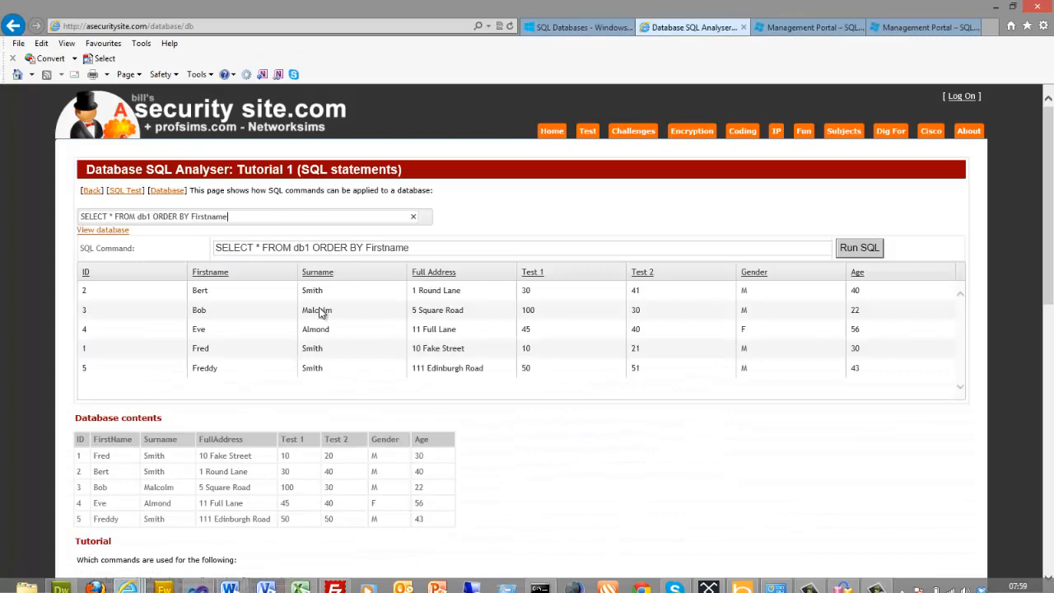
- Select and copy the 'SELECT * FROM db1 ORDER BY Age' sample statement
scroll(down, 3)
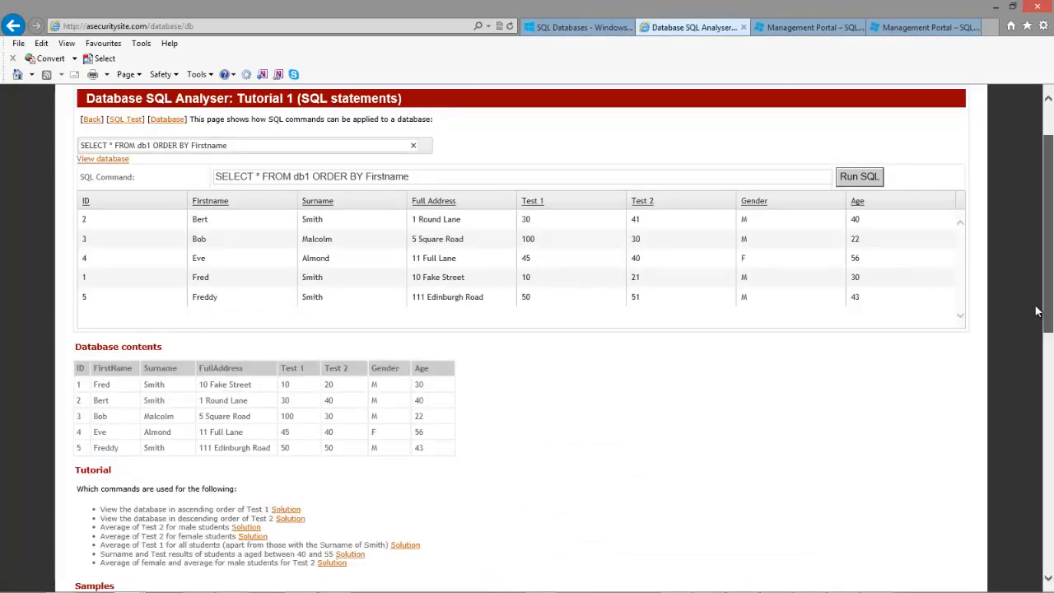
scroll(down, 3)
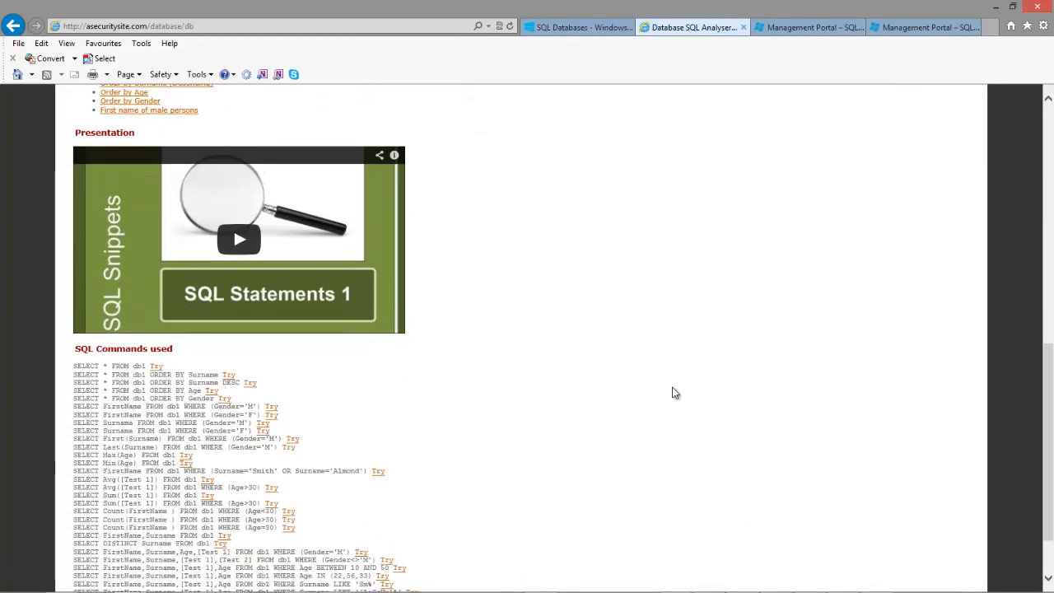
mouse_move(227, 395)
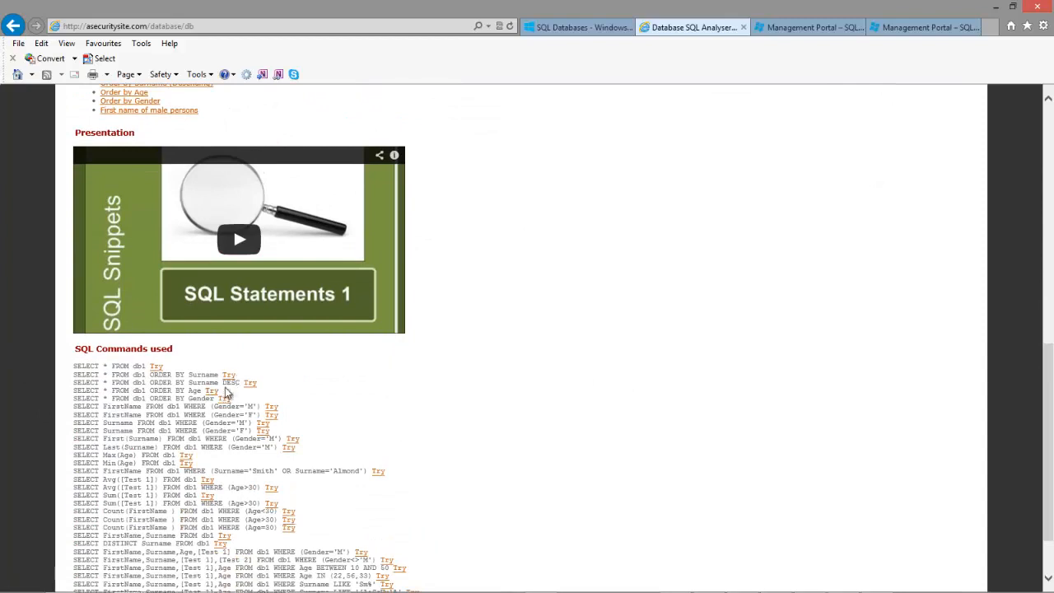
double_click(144, 391)
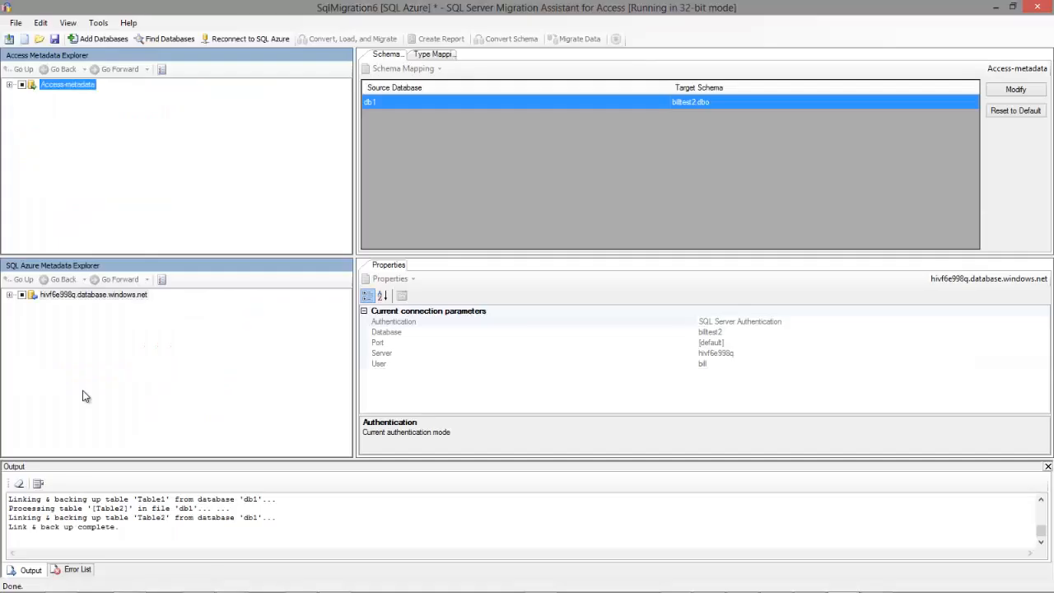
key(alt+tab)
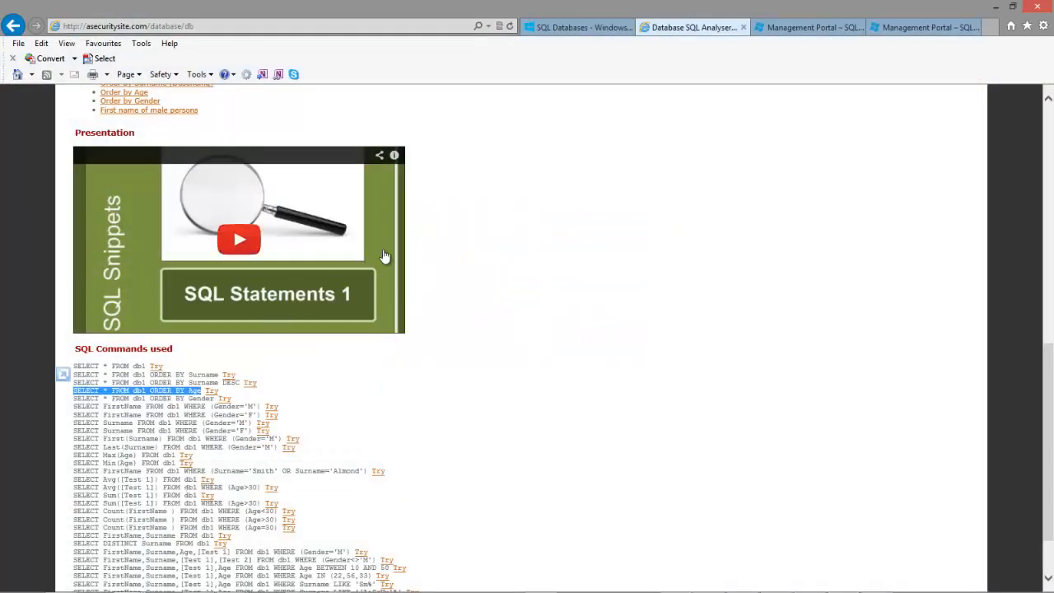
- Run 'SELECT * FROM db1 ORDER BY Age' in the billtest2 query editor
click(576, 27)
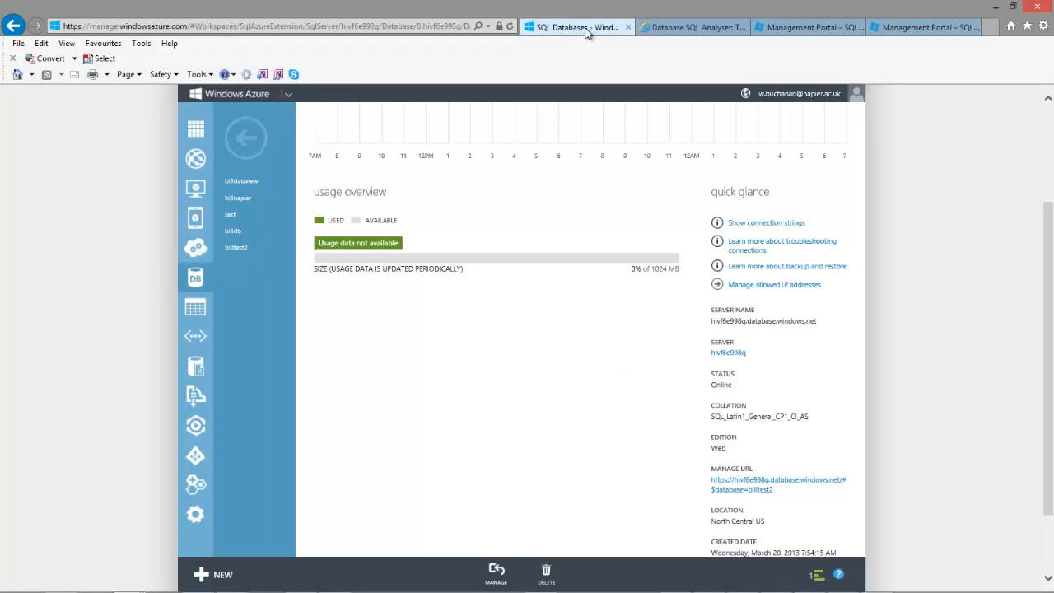
click(930, 28)
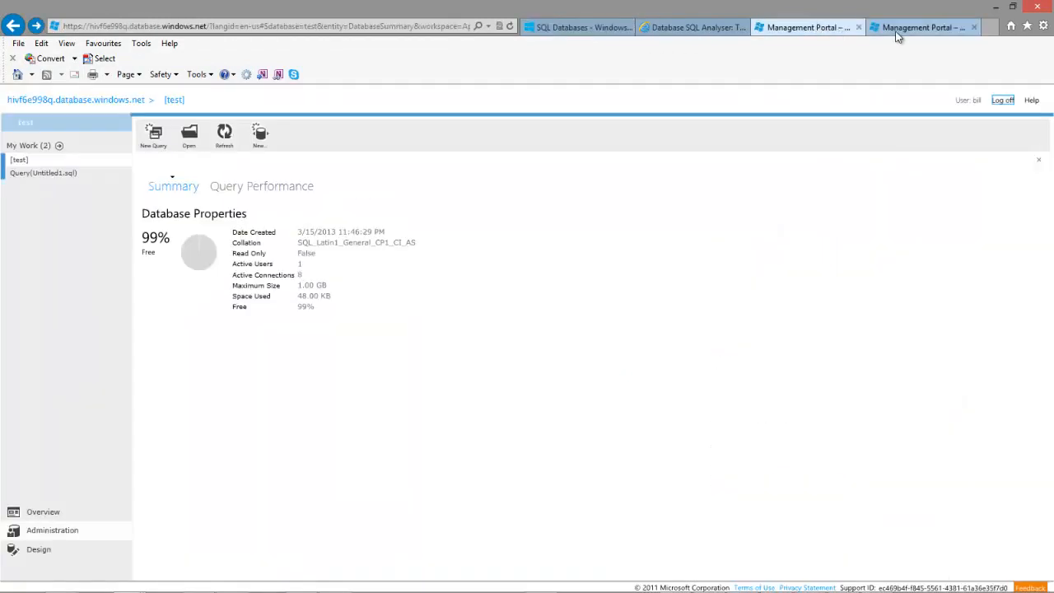
click(259, 131)
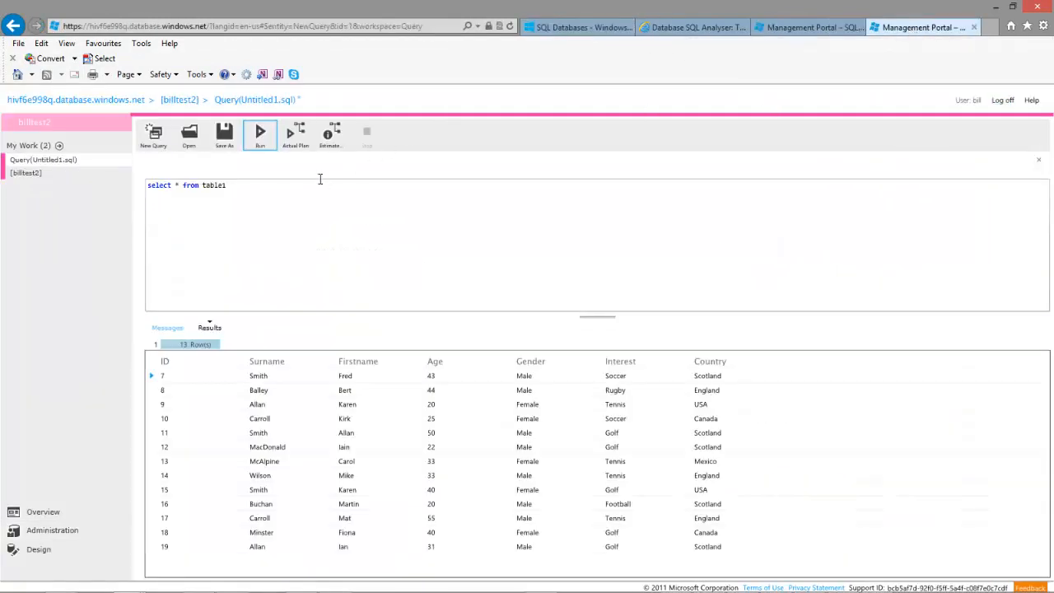
text(SELECT * FROM db1 ORDER BY Age)
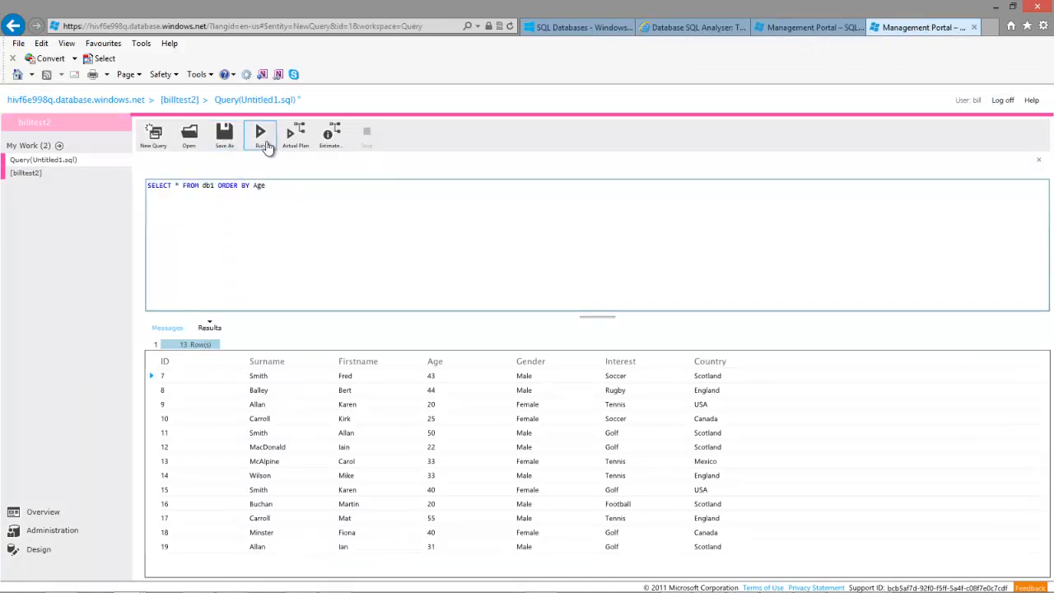
click(259, 132)
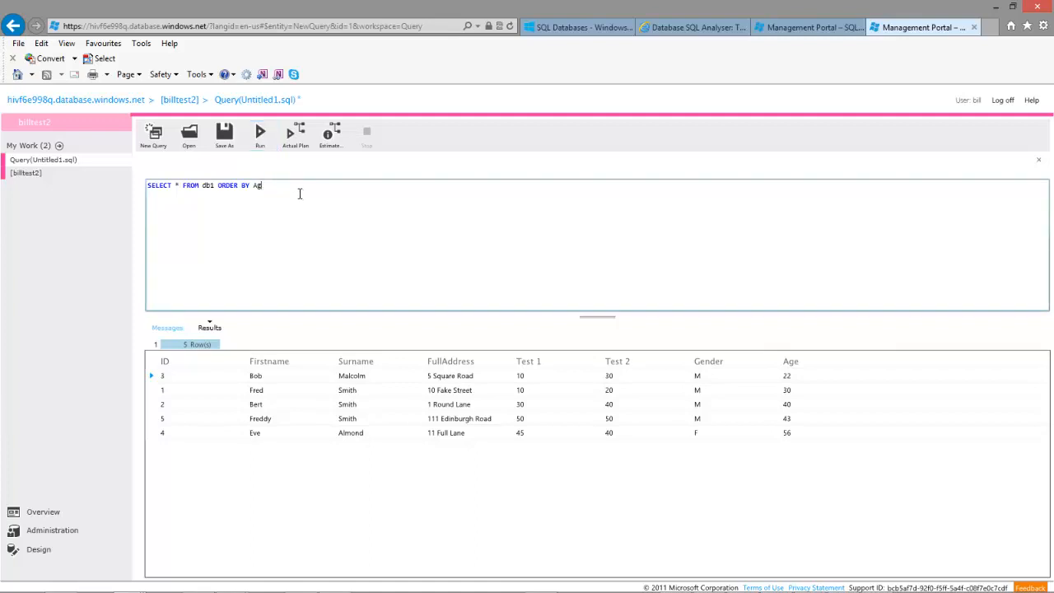
- Rerun the query ordered by [Test 1], then by [Test 2]
text([Test 1])
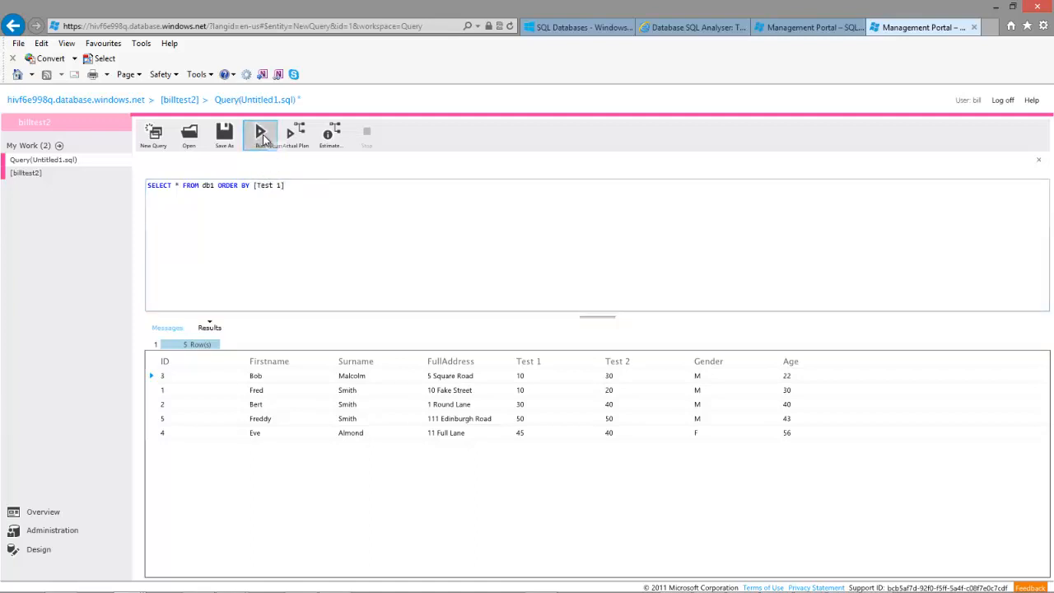
click(259, 132)
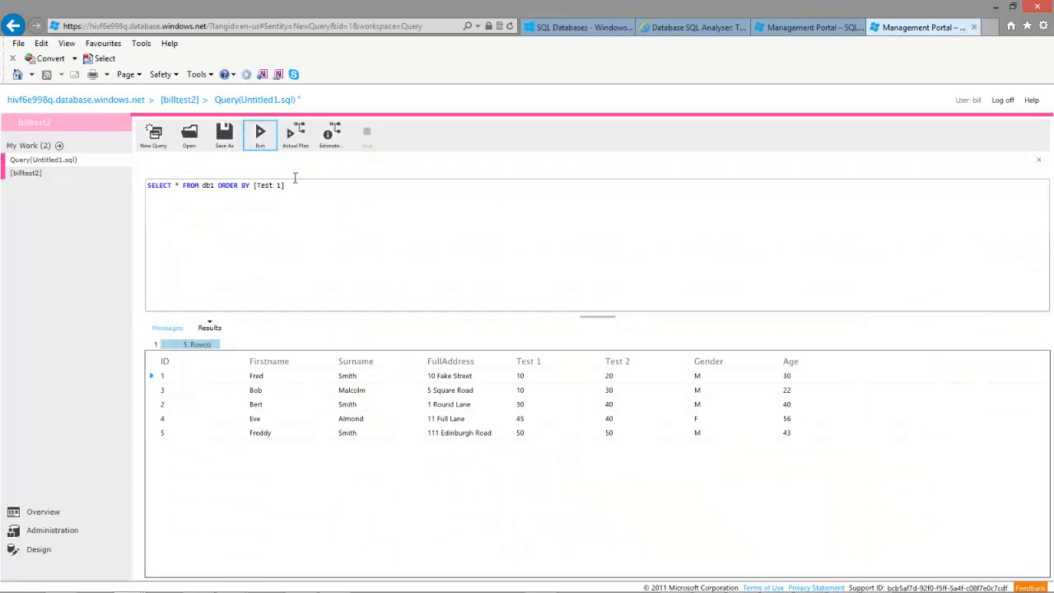
click(289, 185)
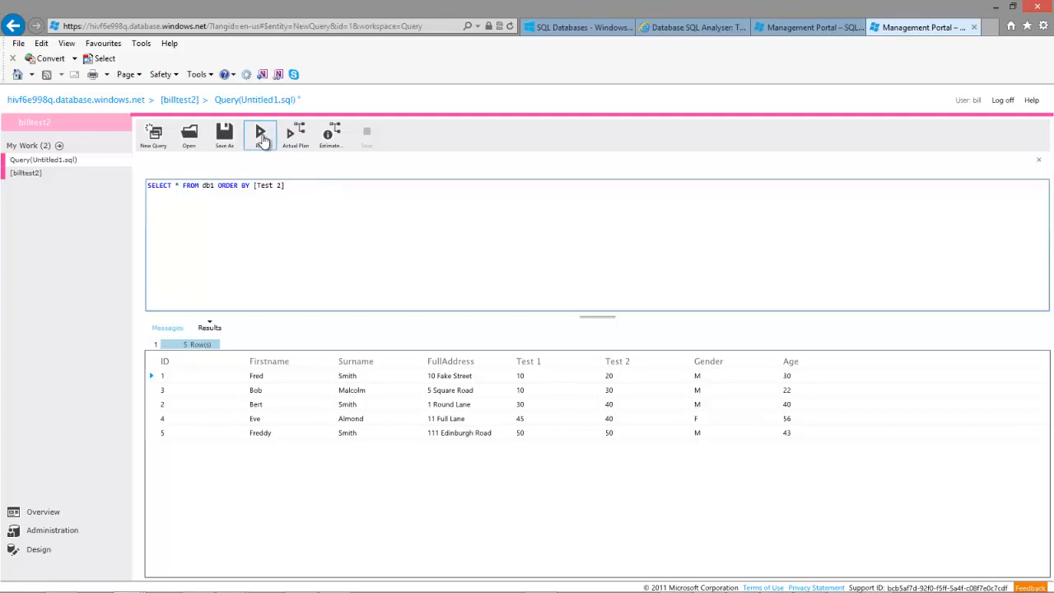
click(260, 134)
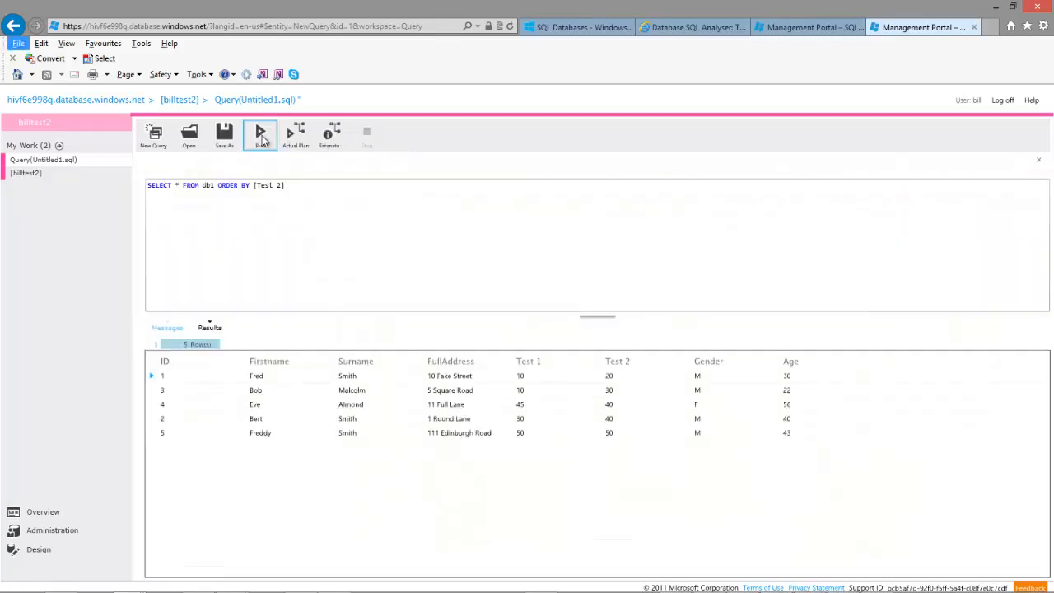
key(Alt+Tab)
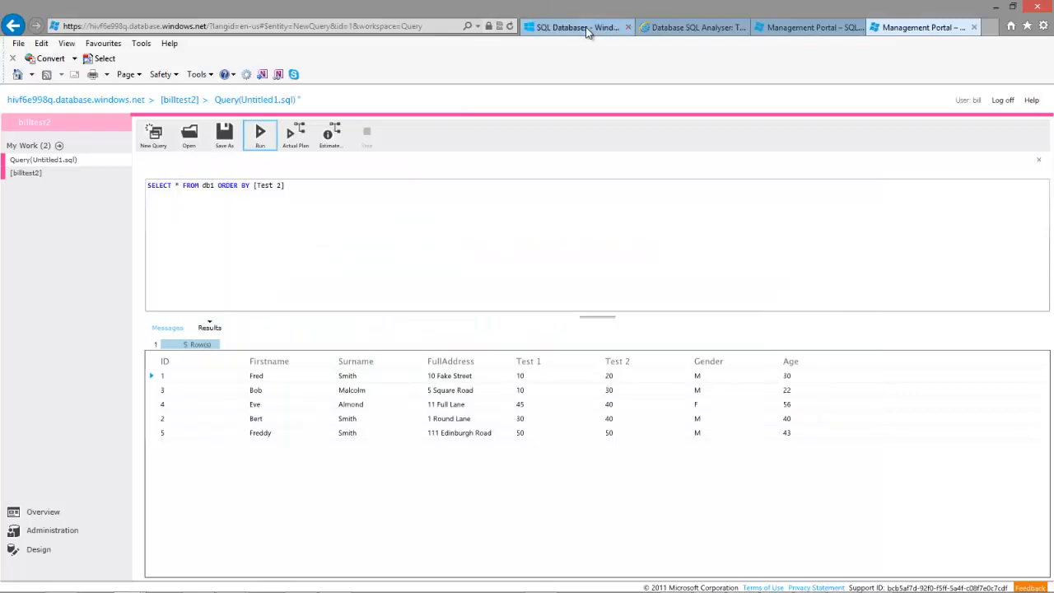
- Copy the SELECT FirstName, Surname, Age, [Test 1] FROM db1 WHERE Gender='M' sample query
click(687, 28)
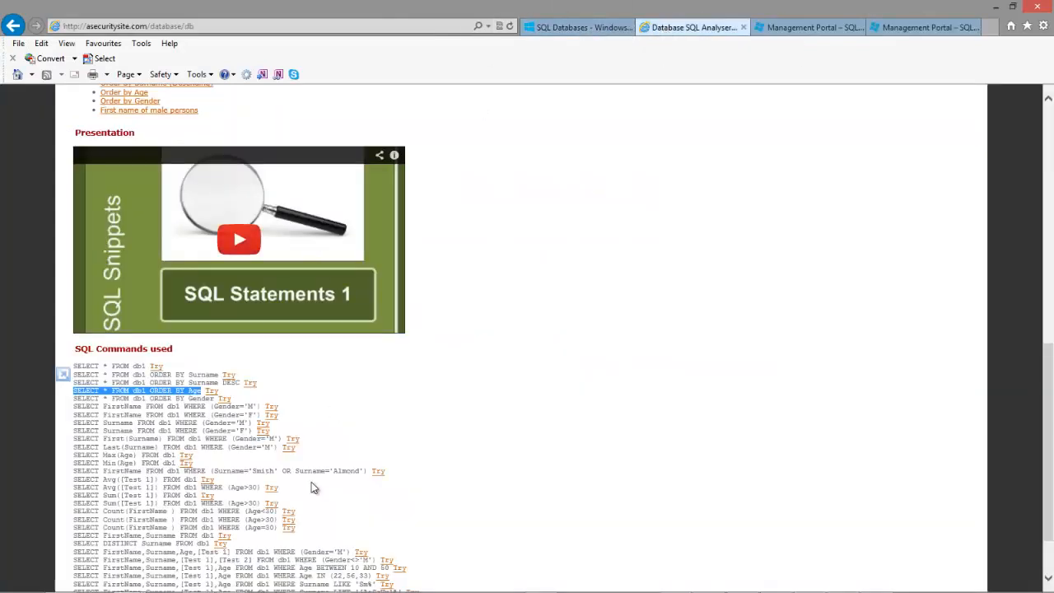
scroll(down, 3)
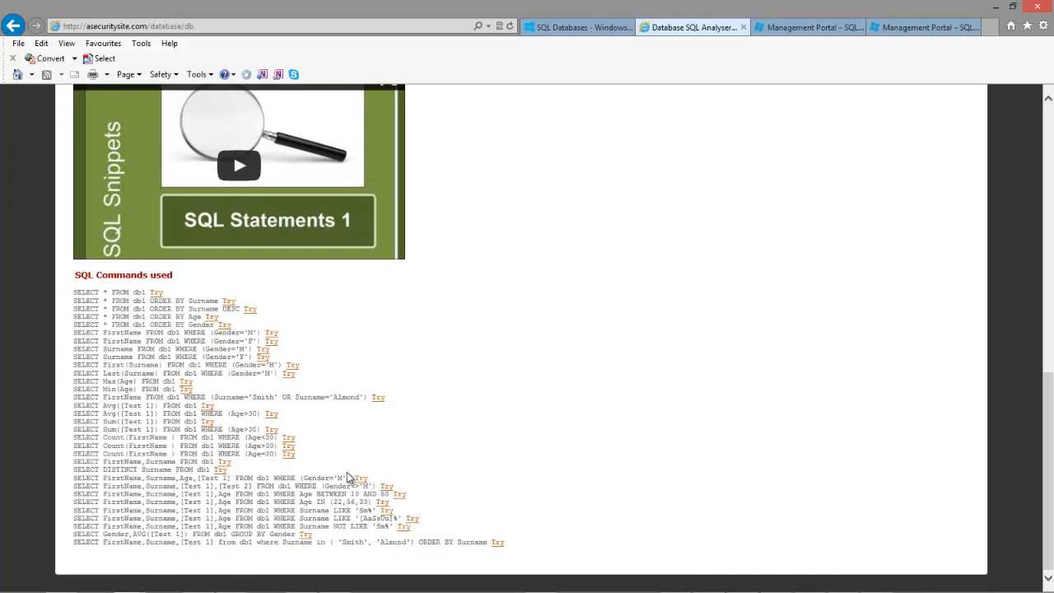
drag(98, 469, 354, 478)
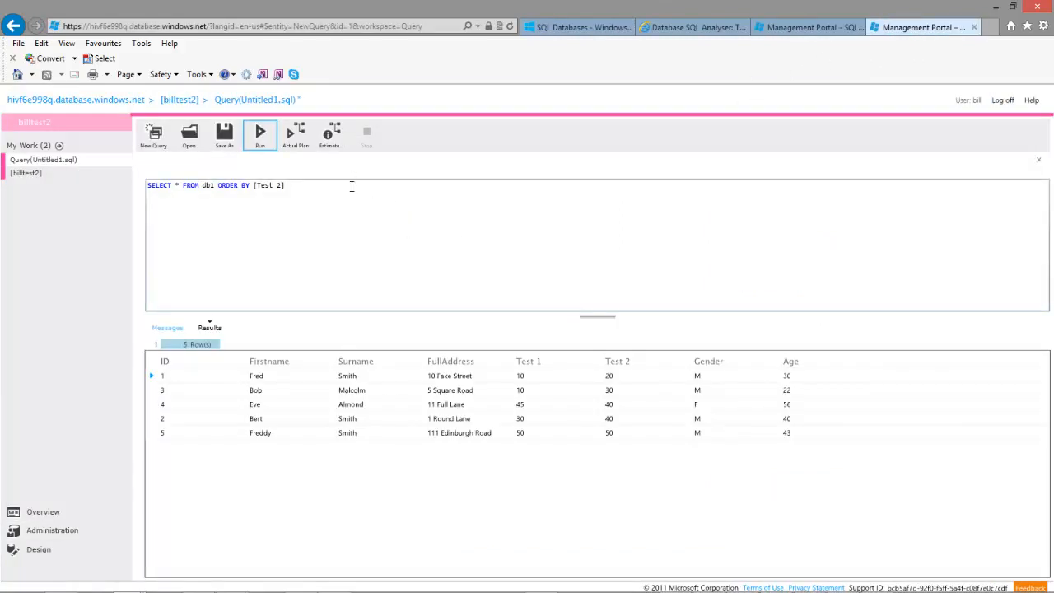
- Query male students' name, age and Test 1 (four rows), then select * from db1 (five rows)
text(SELECT FirstName,Surname,Age,[Test 1] FROM db1 WHERE (Gender='M'))
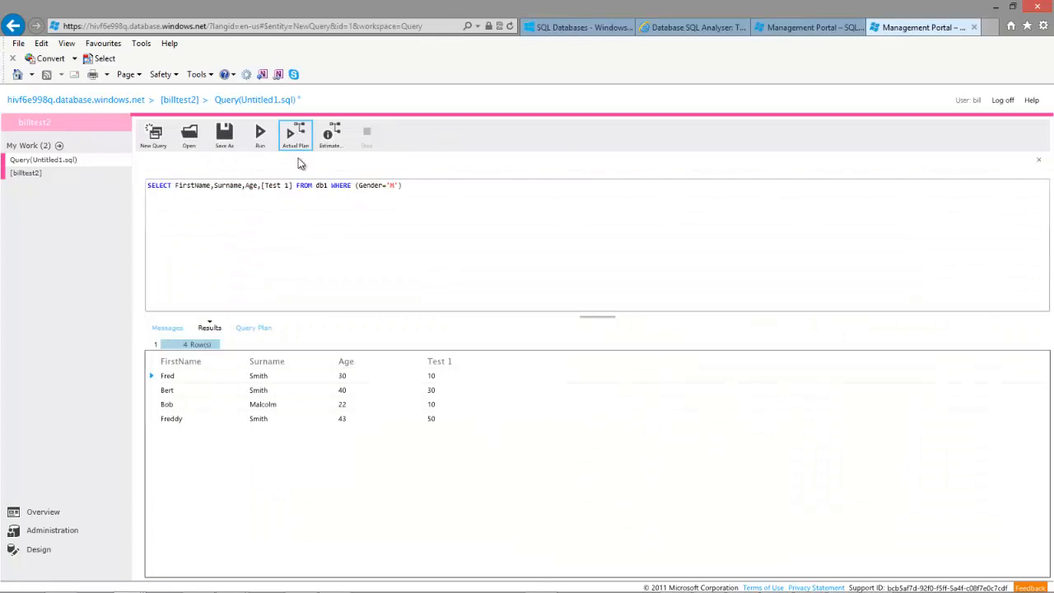
mouse_move(171, 348)
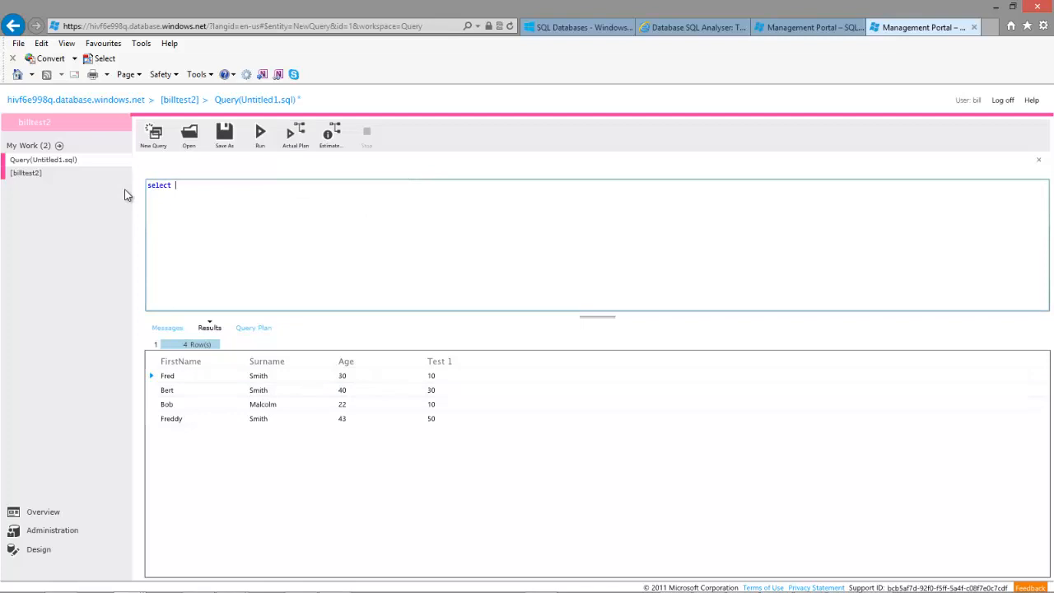
text(*)
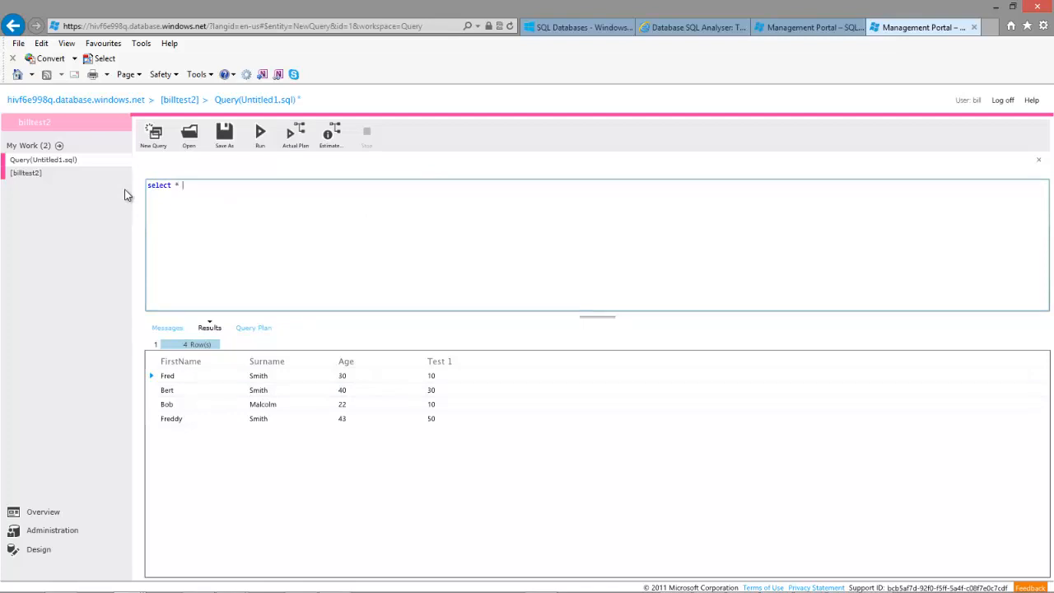
text(from dbo)
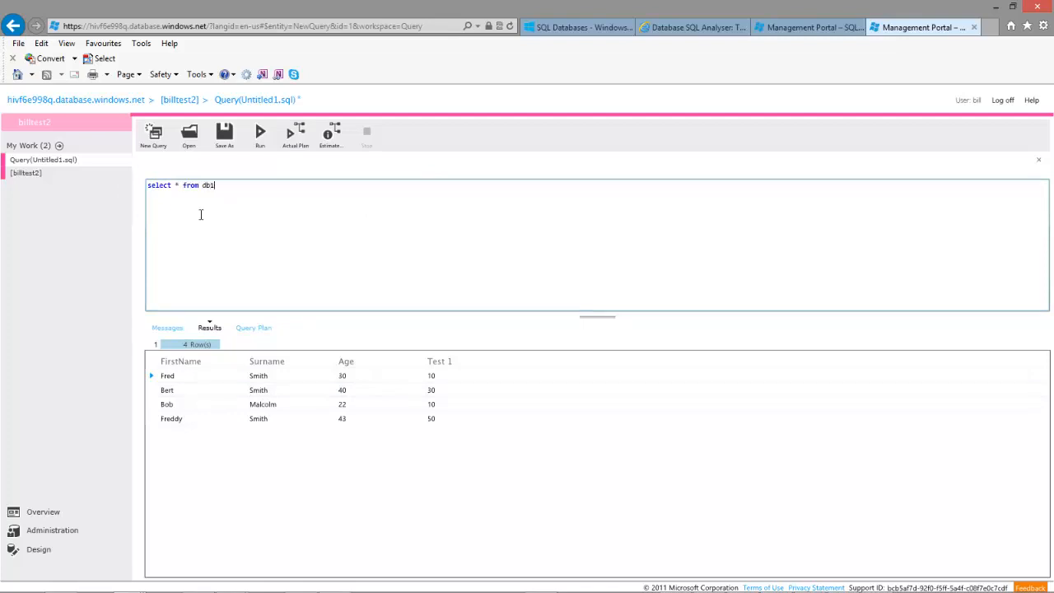
click(259, 133)
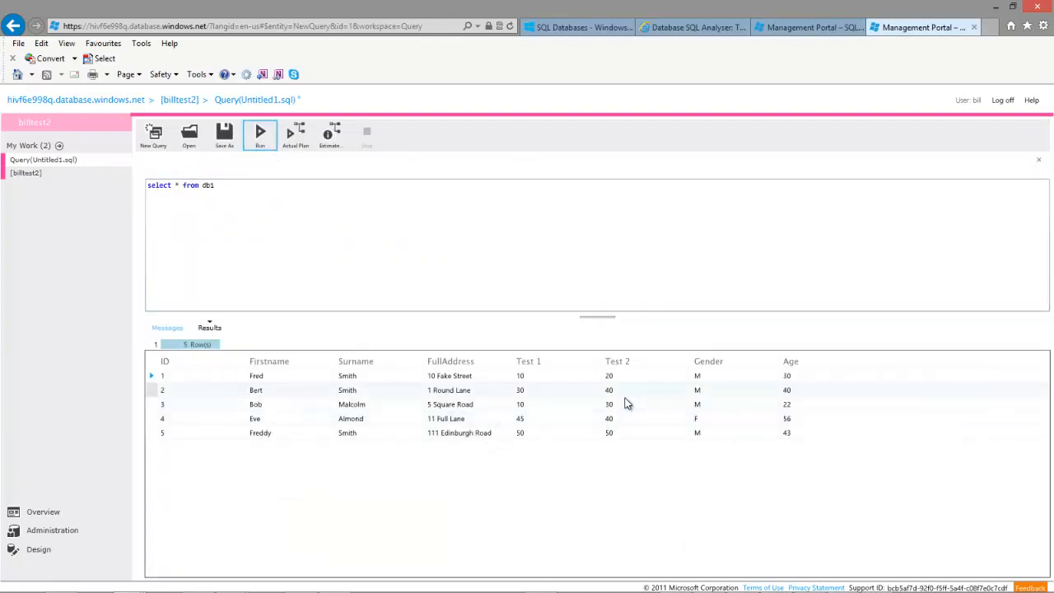
click(707, 362)
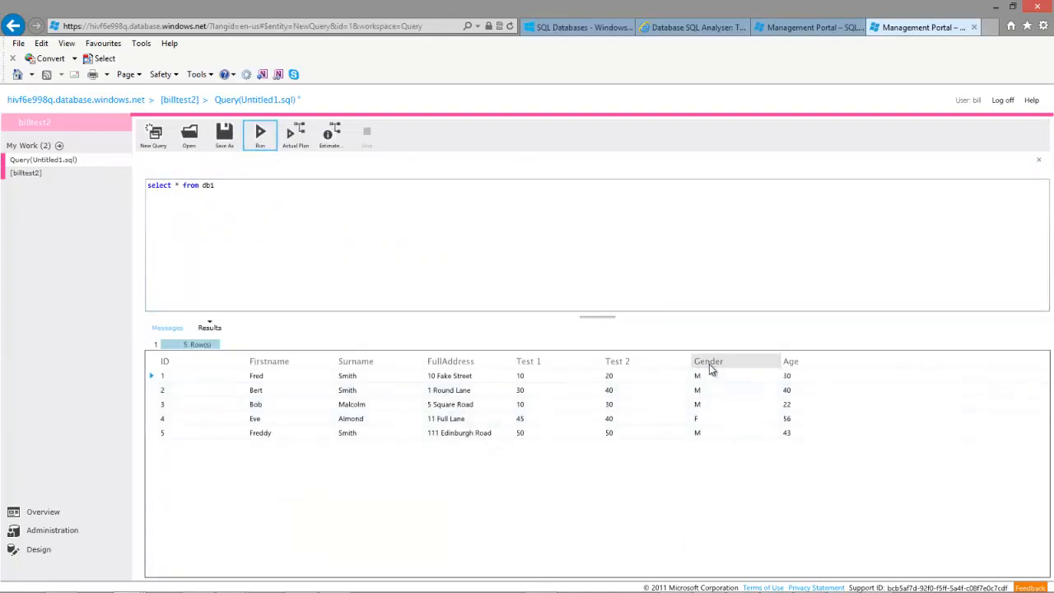